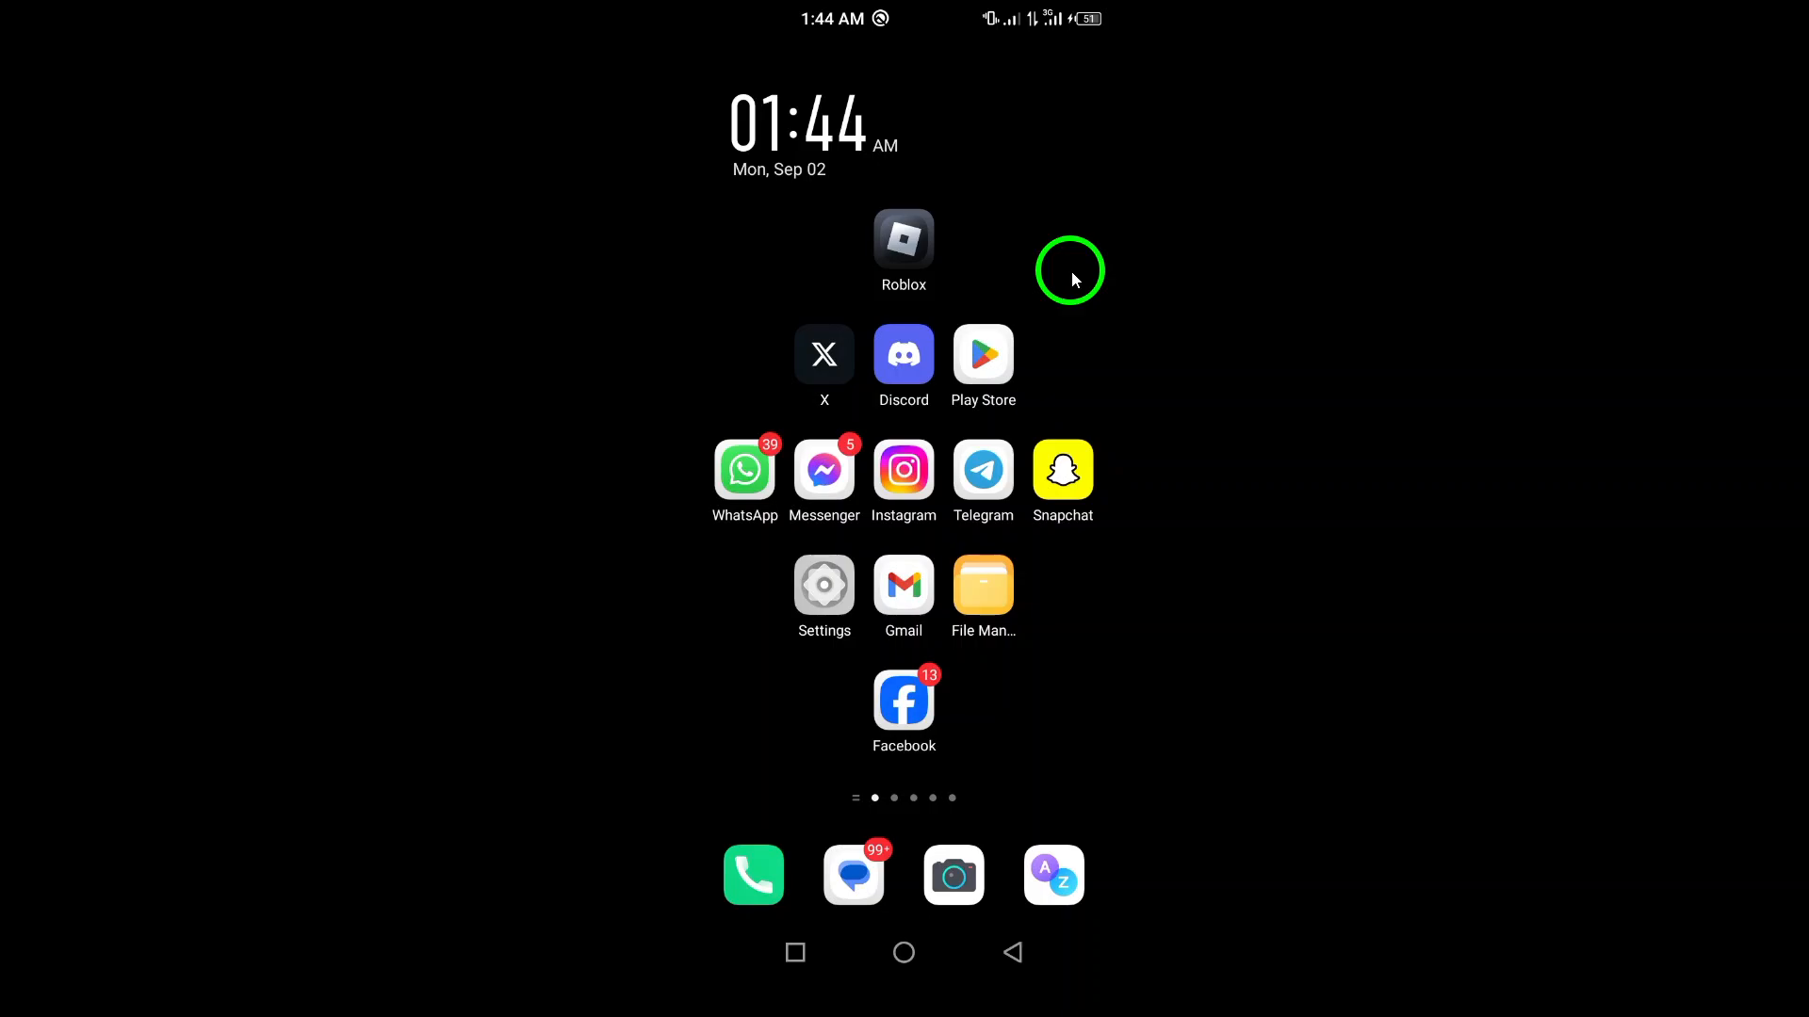
Step: Restart the phone from the power options
click(1070, 269)
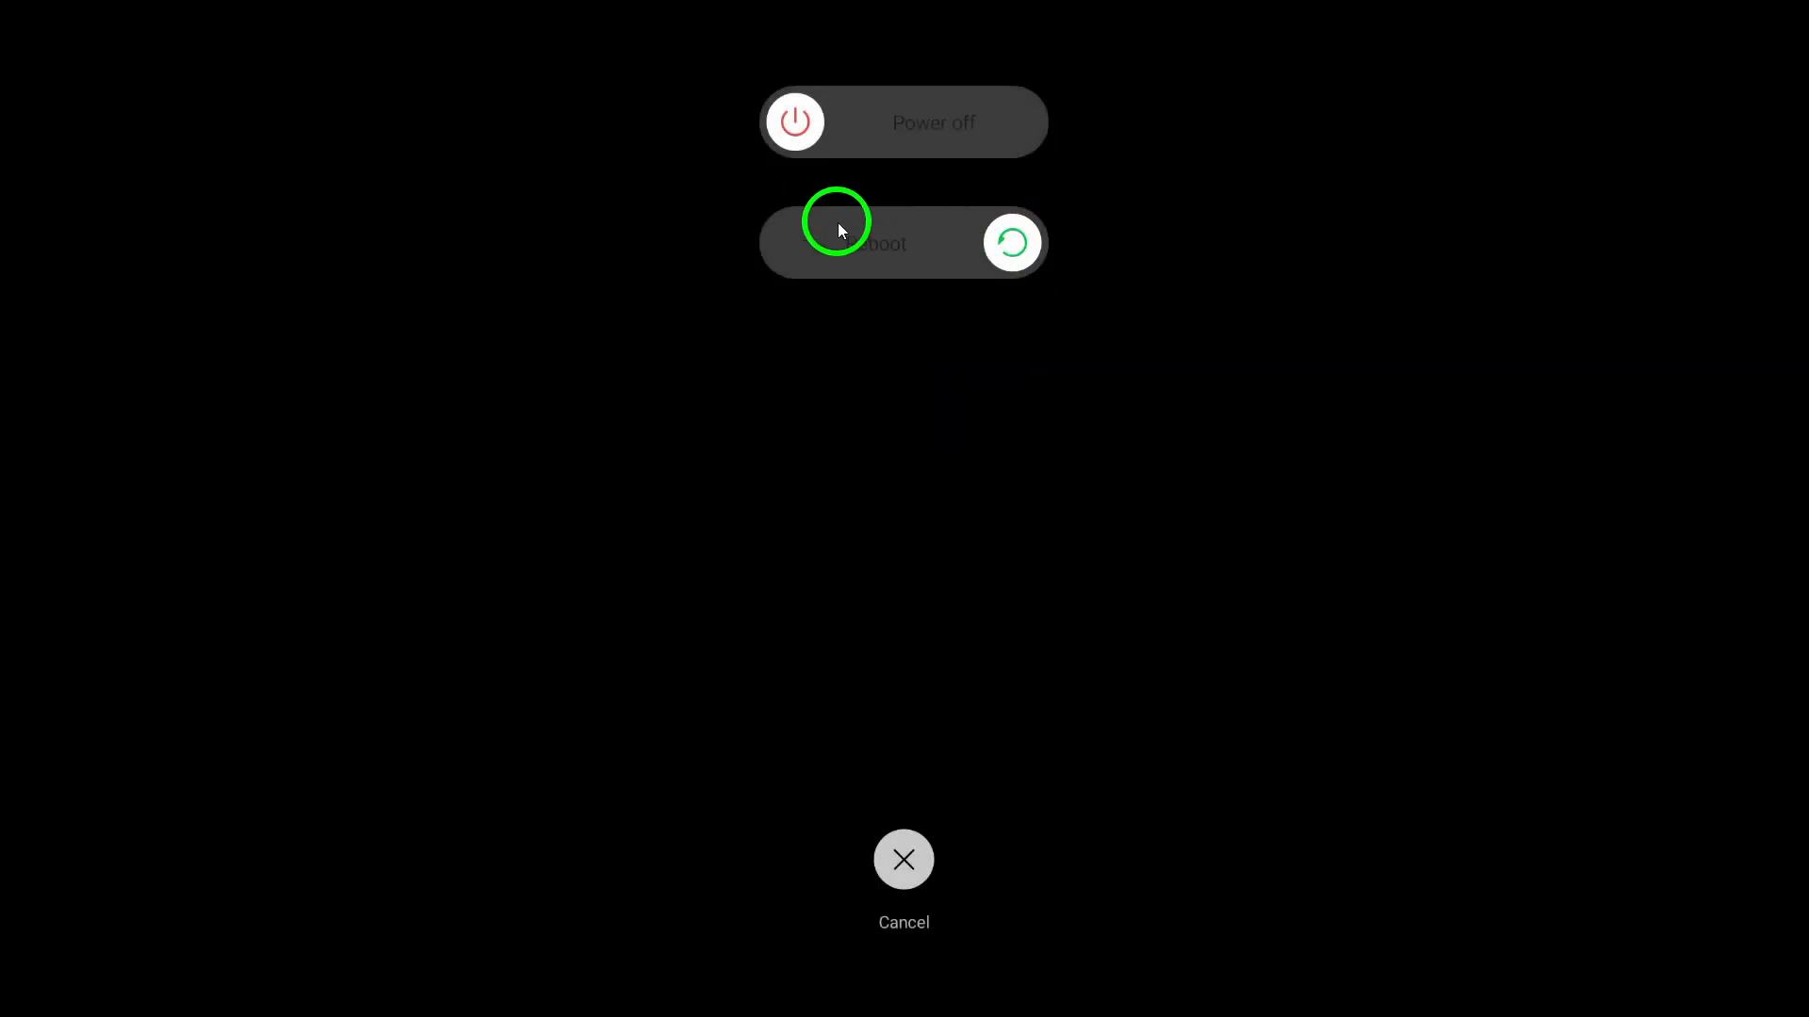
click(903, 859)
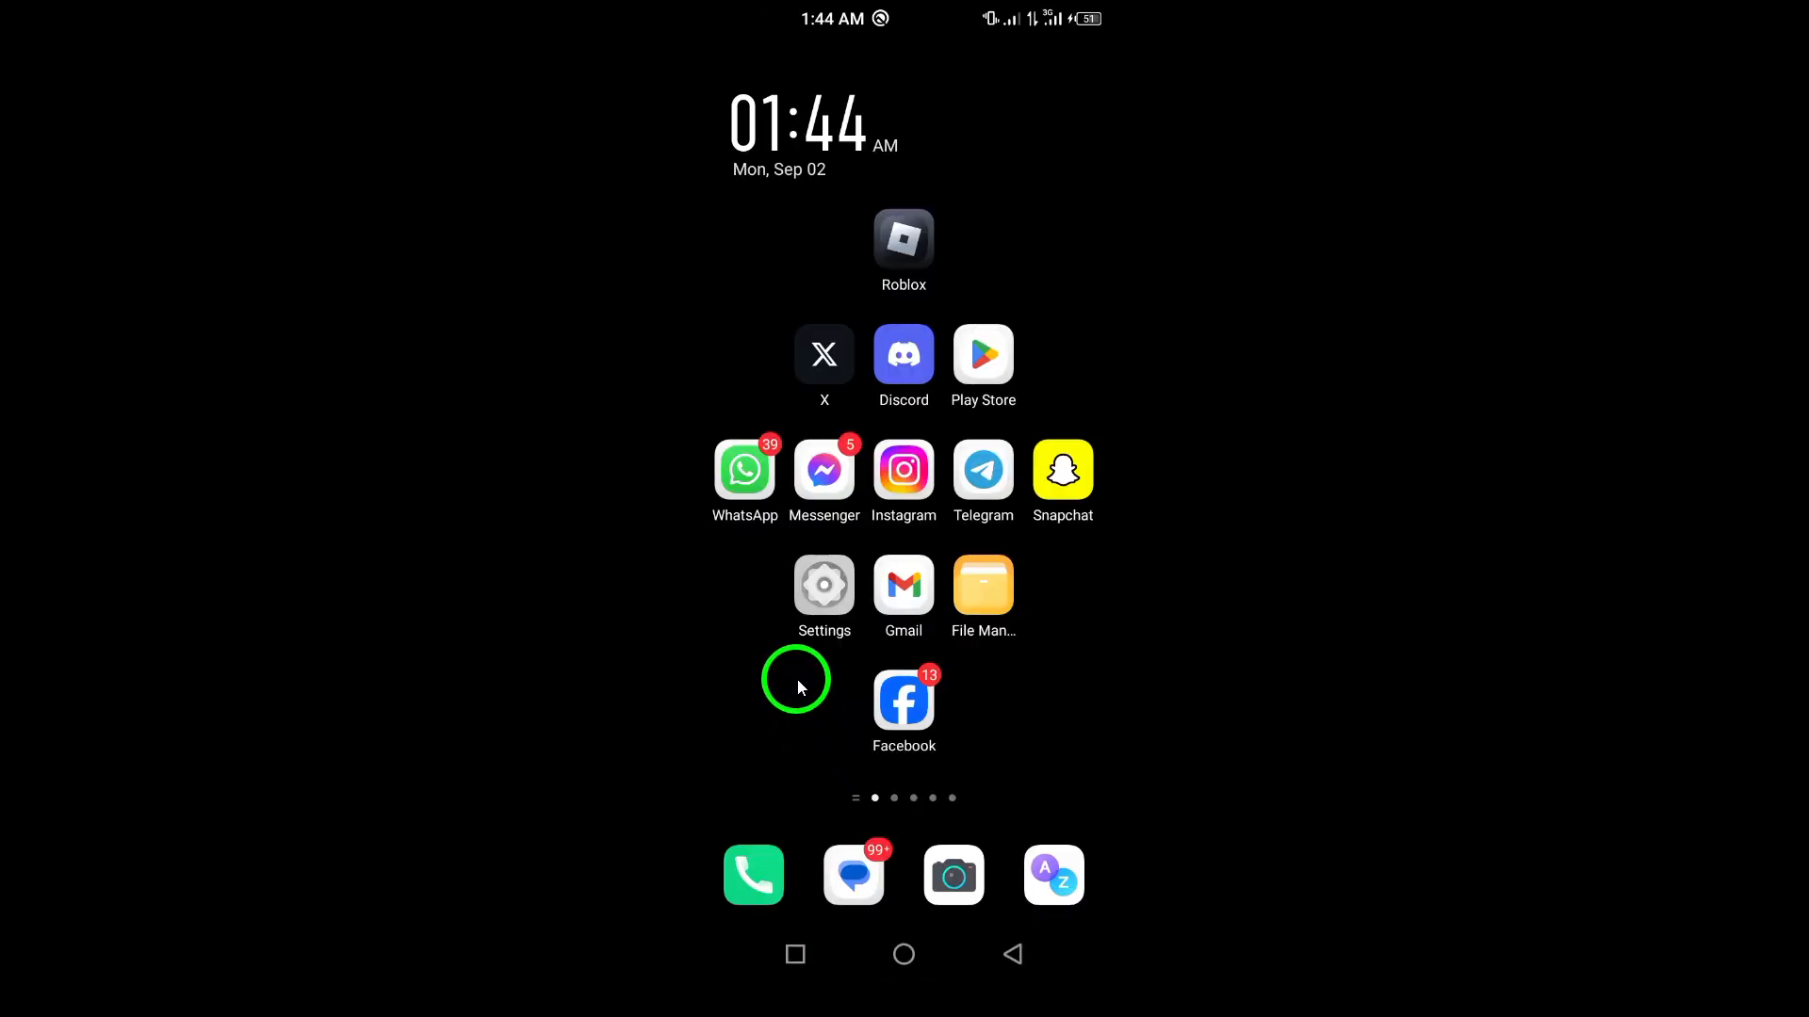
Step: Find Roblox in App settings and view its Storage & cache: 181 MB cache of 651 MB total
click(823, 584)
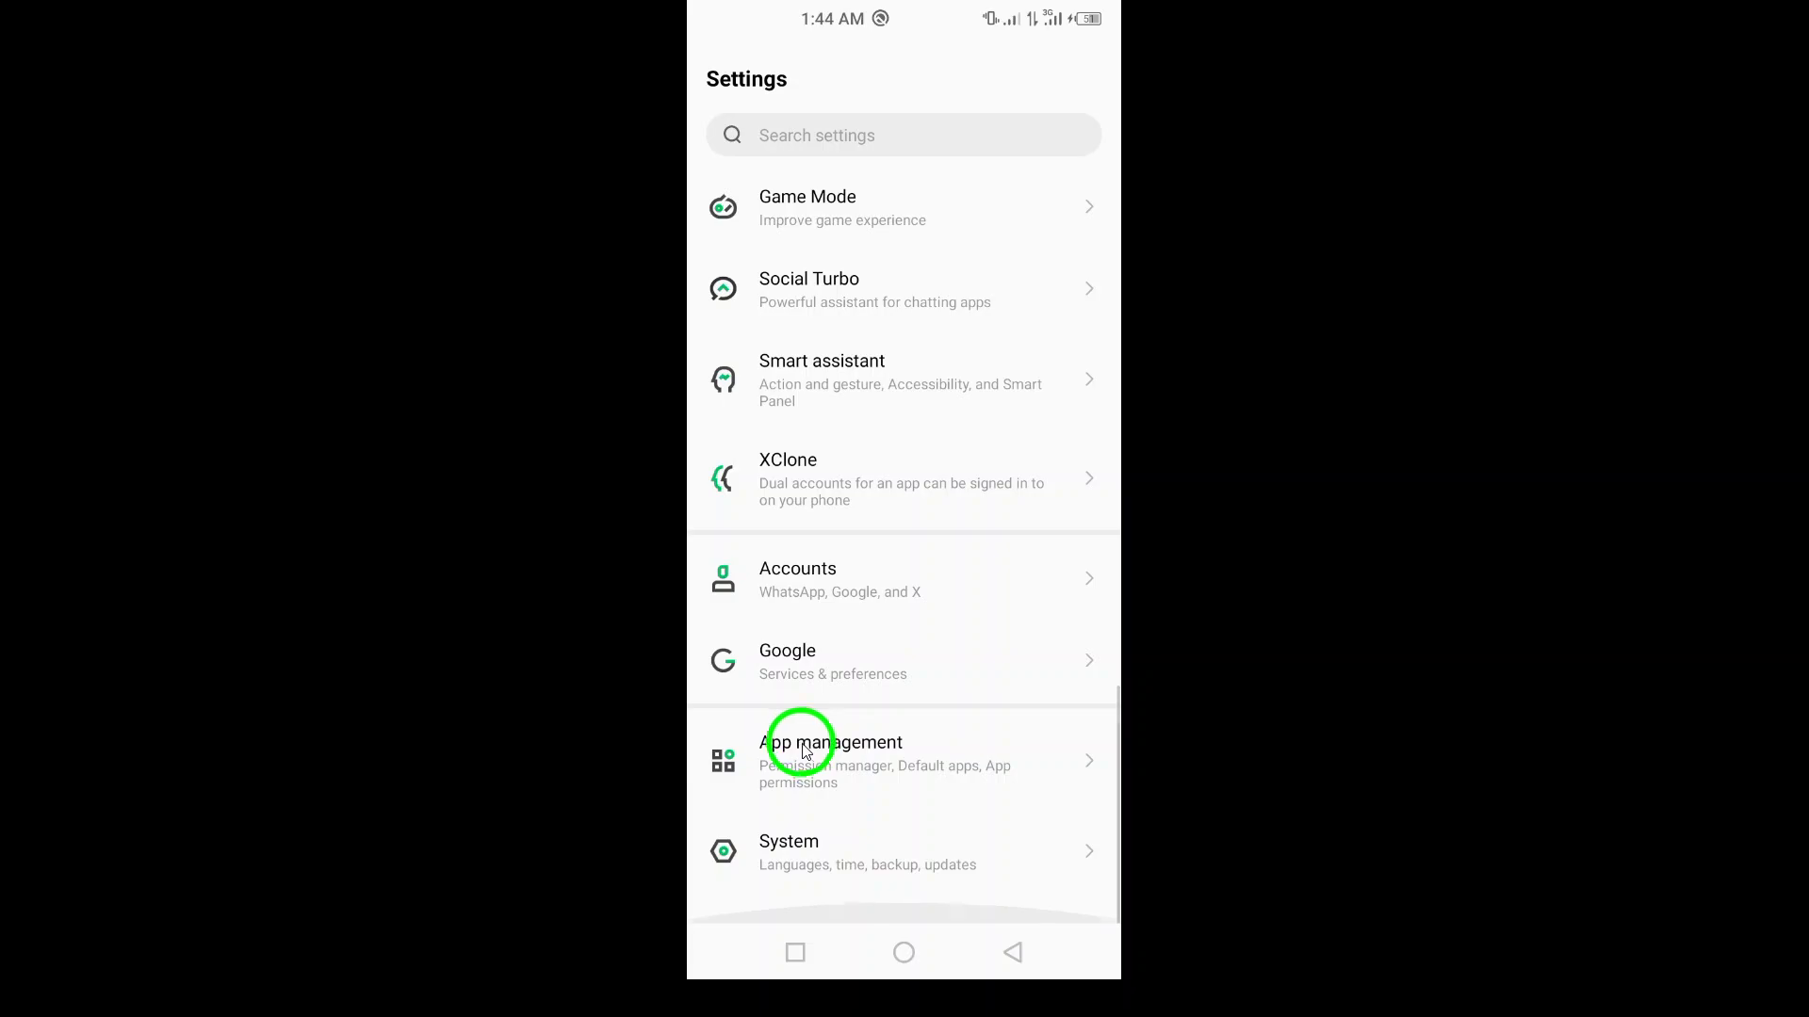
click(831, 759)
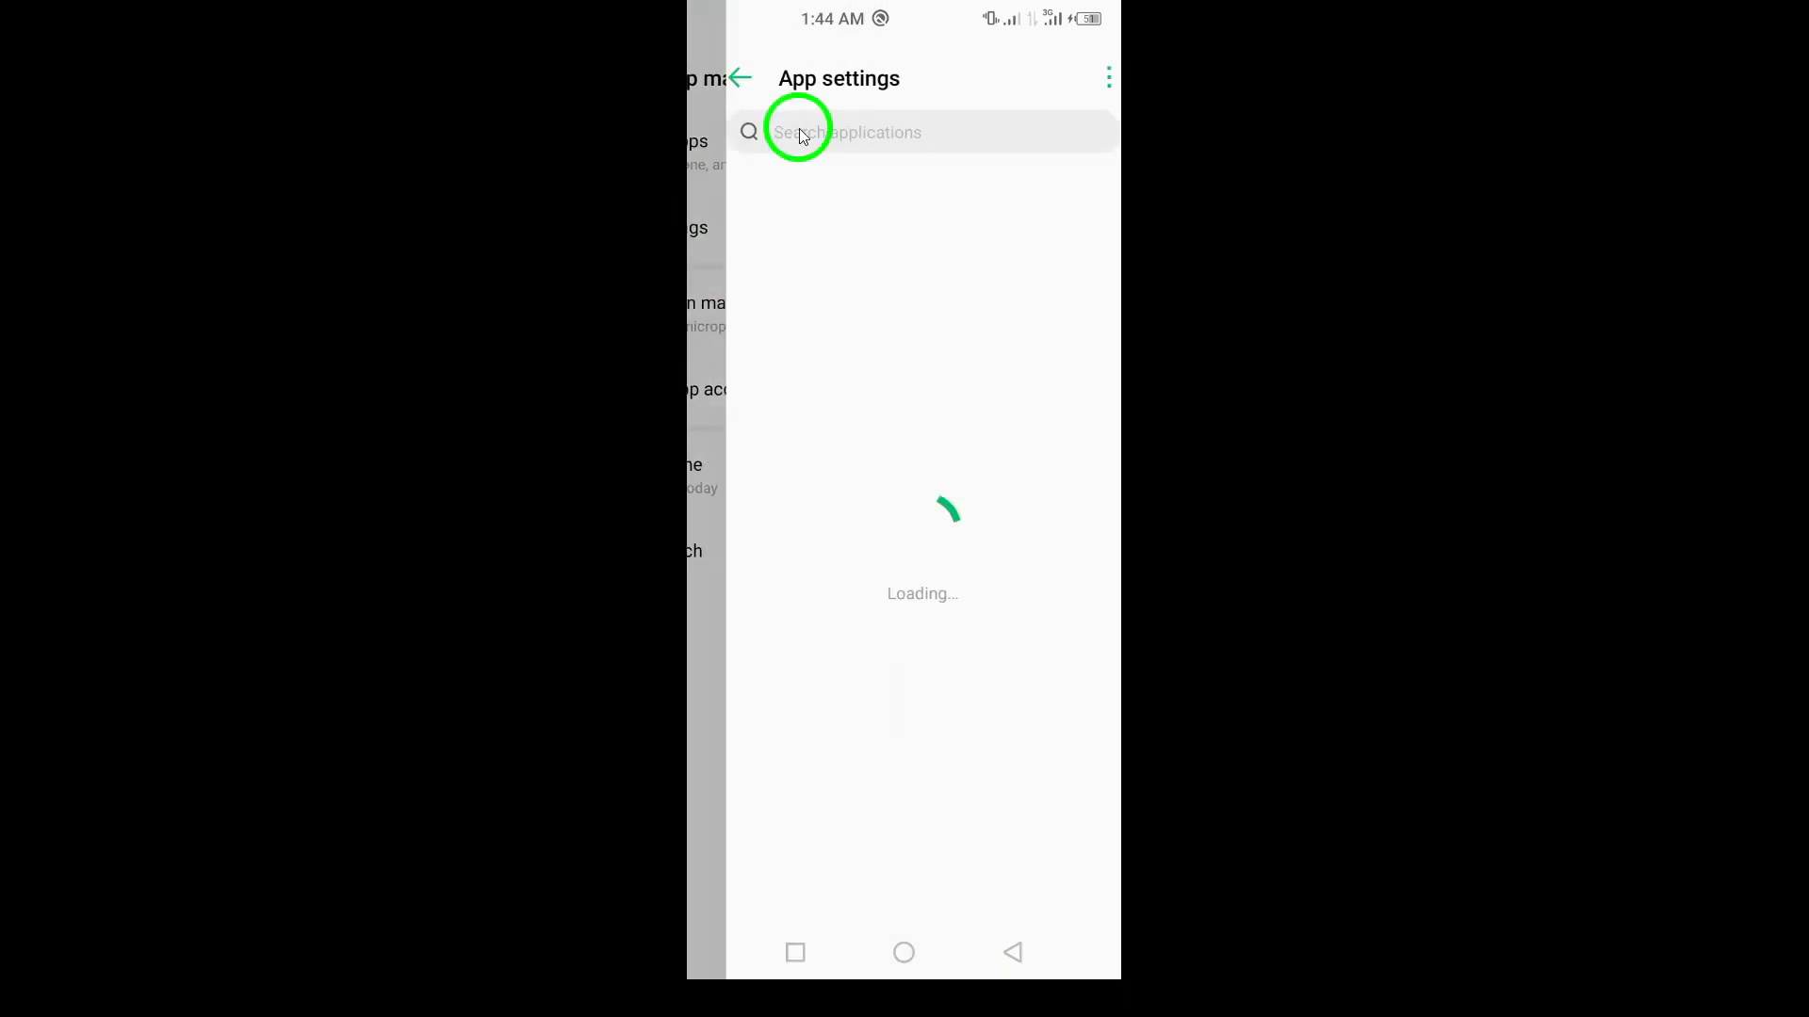
text(rob)
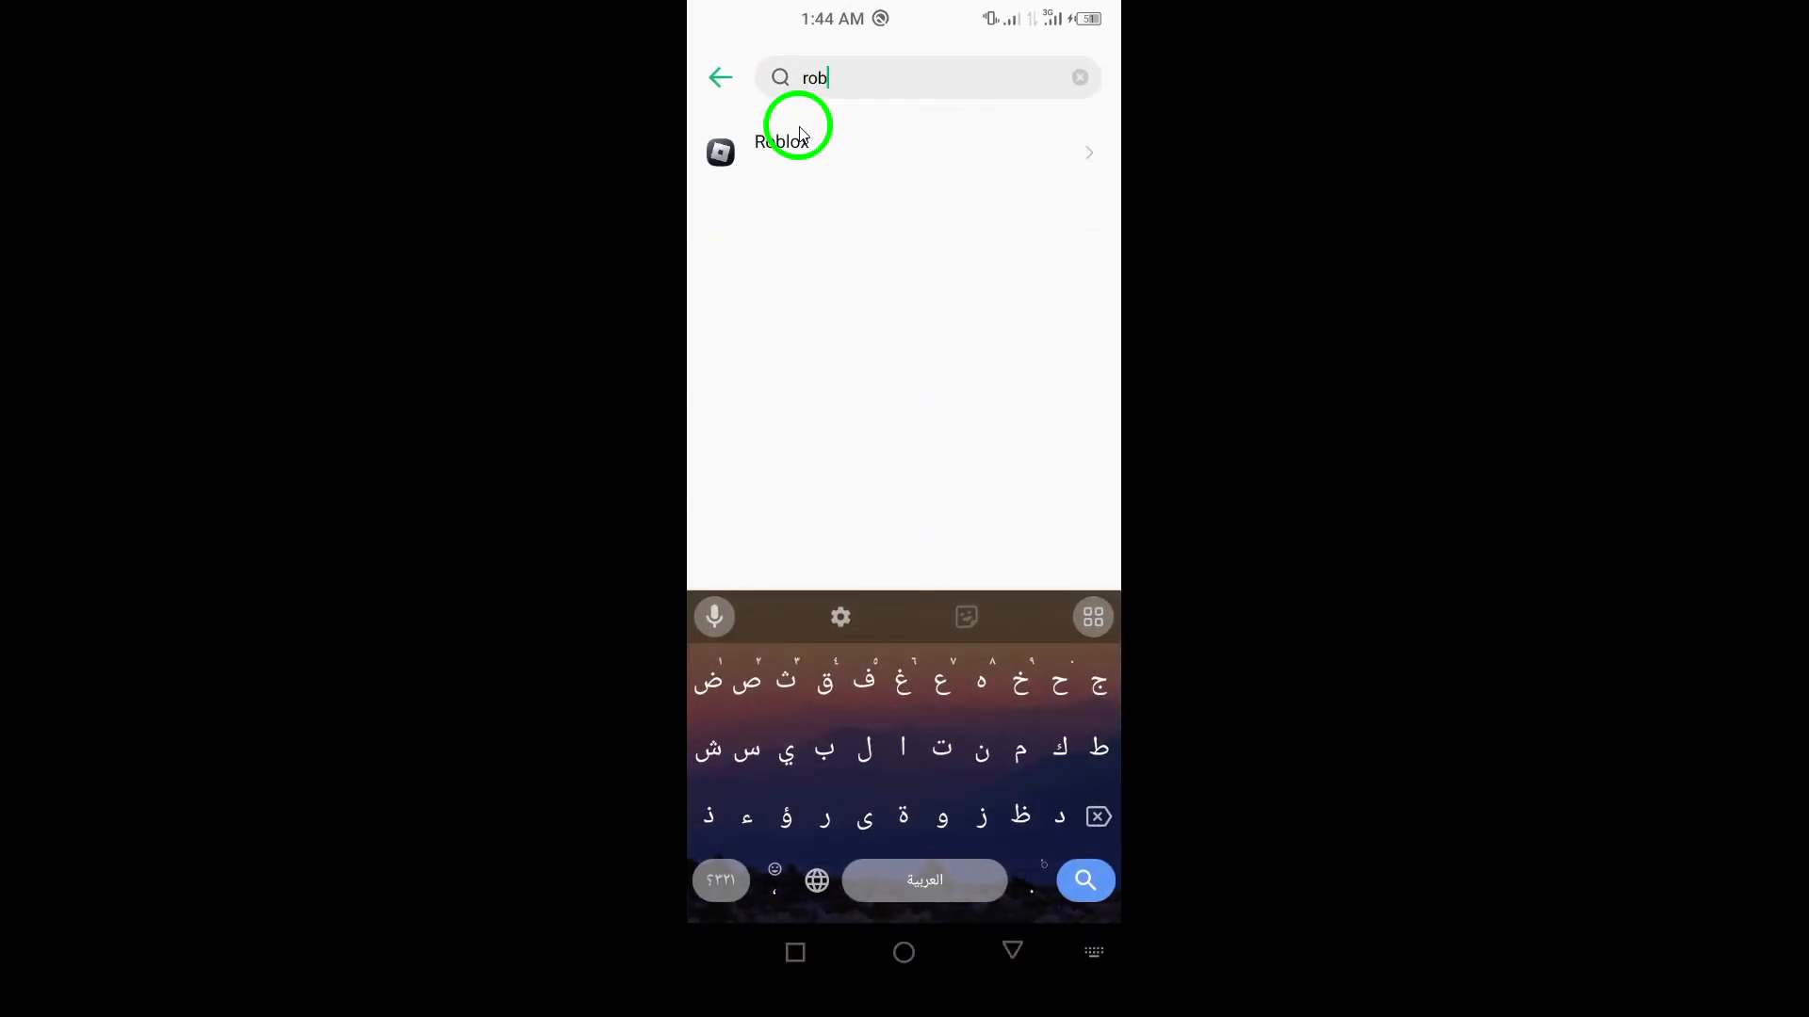
click(900, 151)
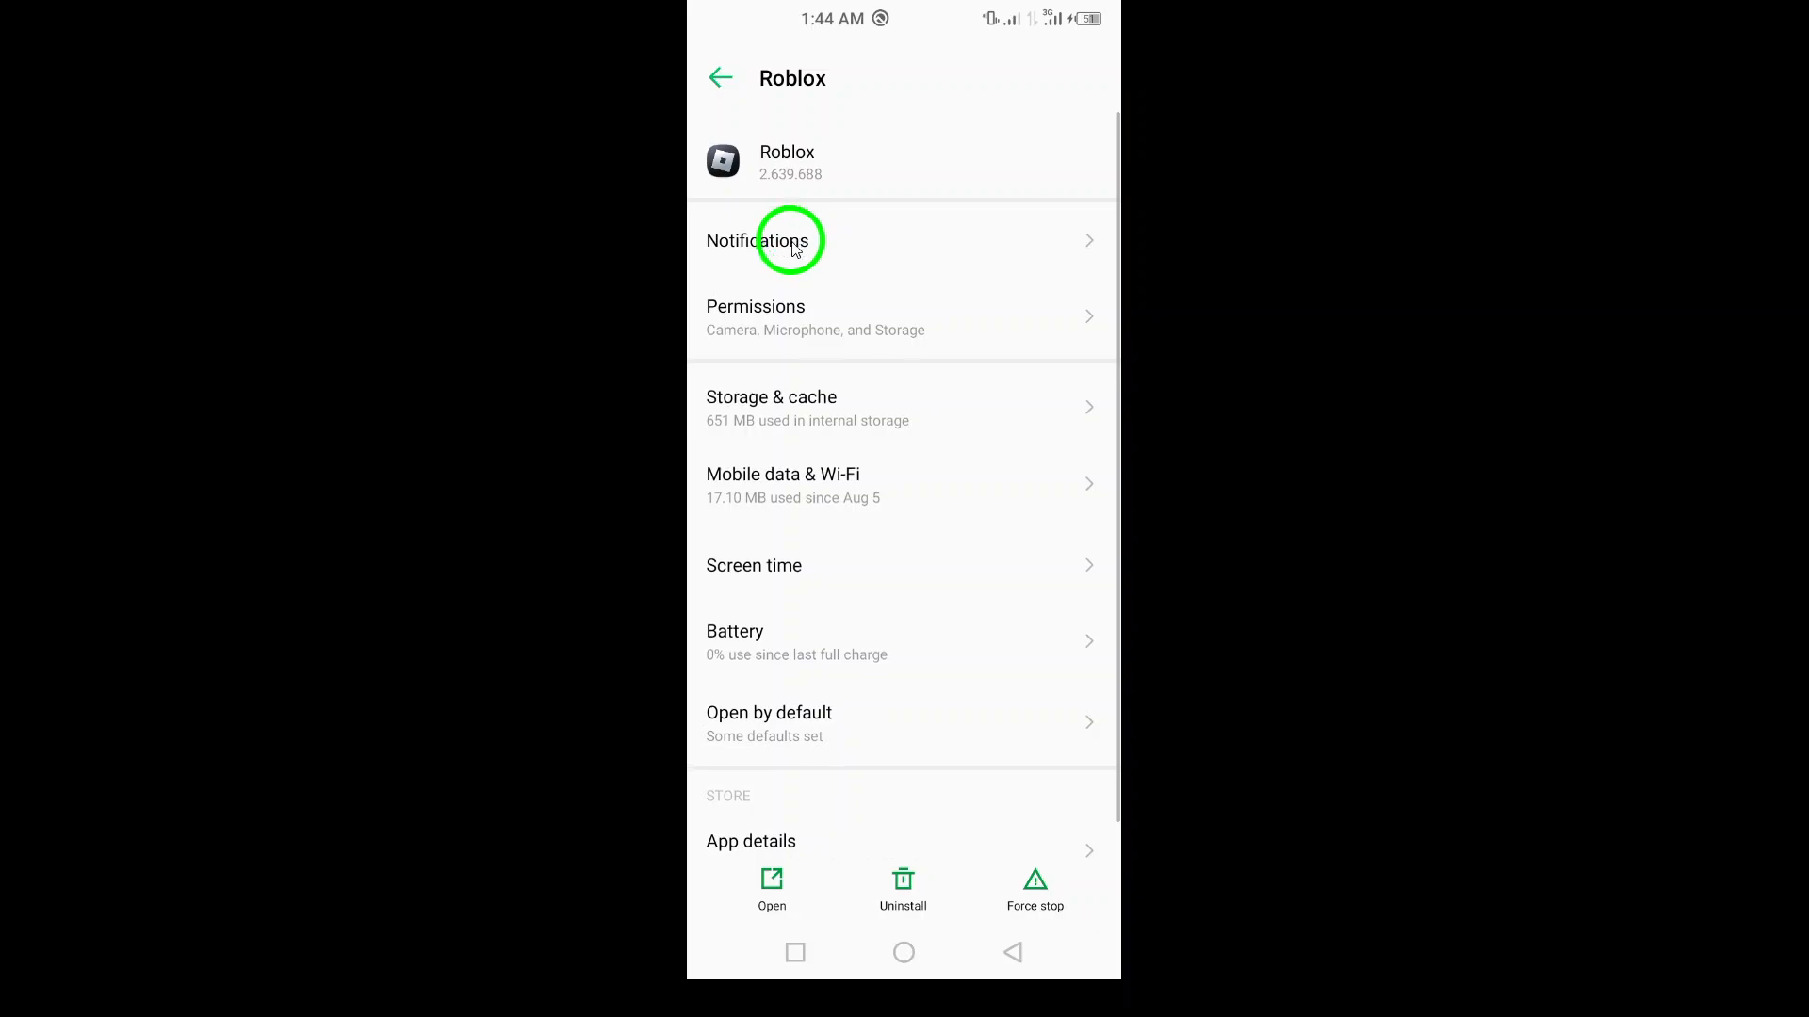
click(770, 407)
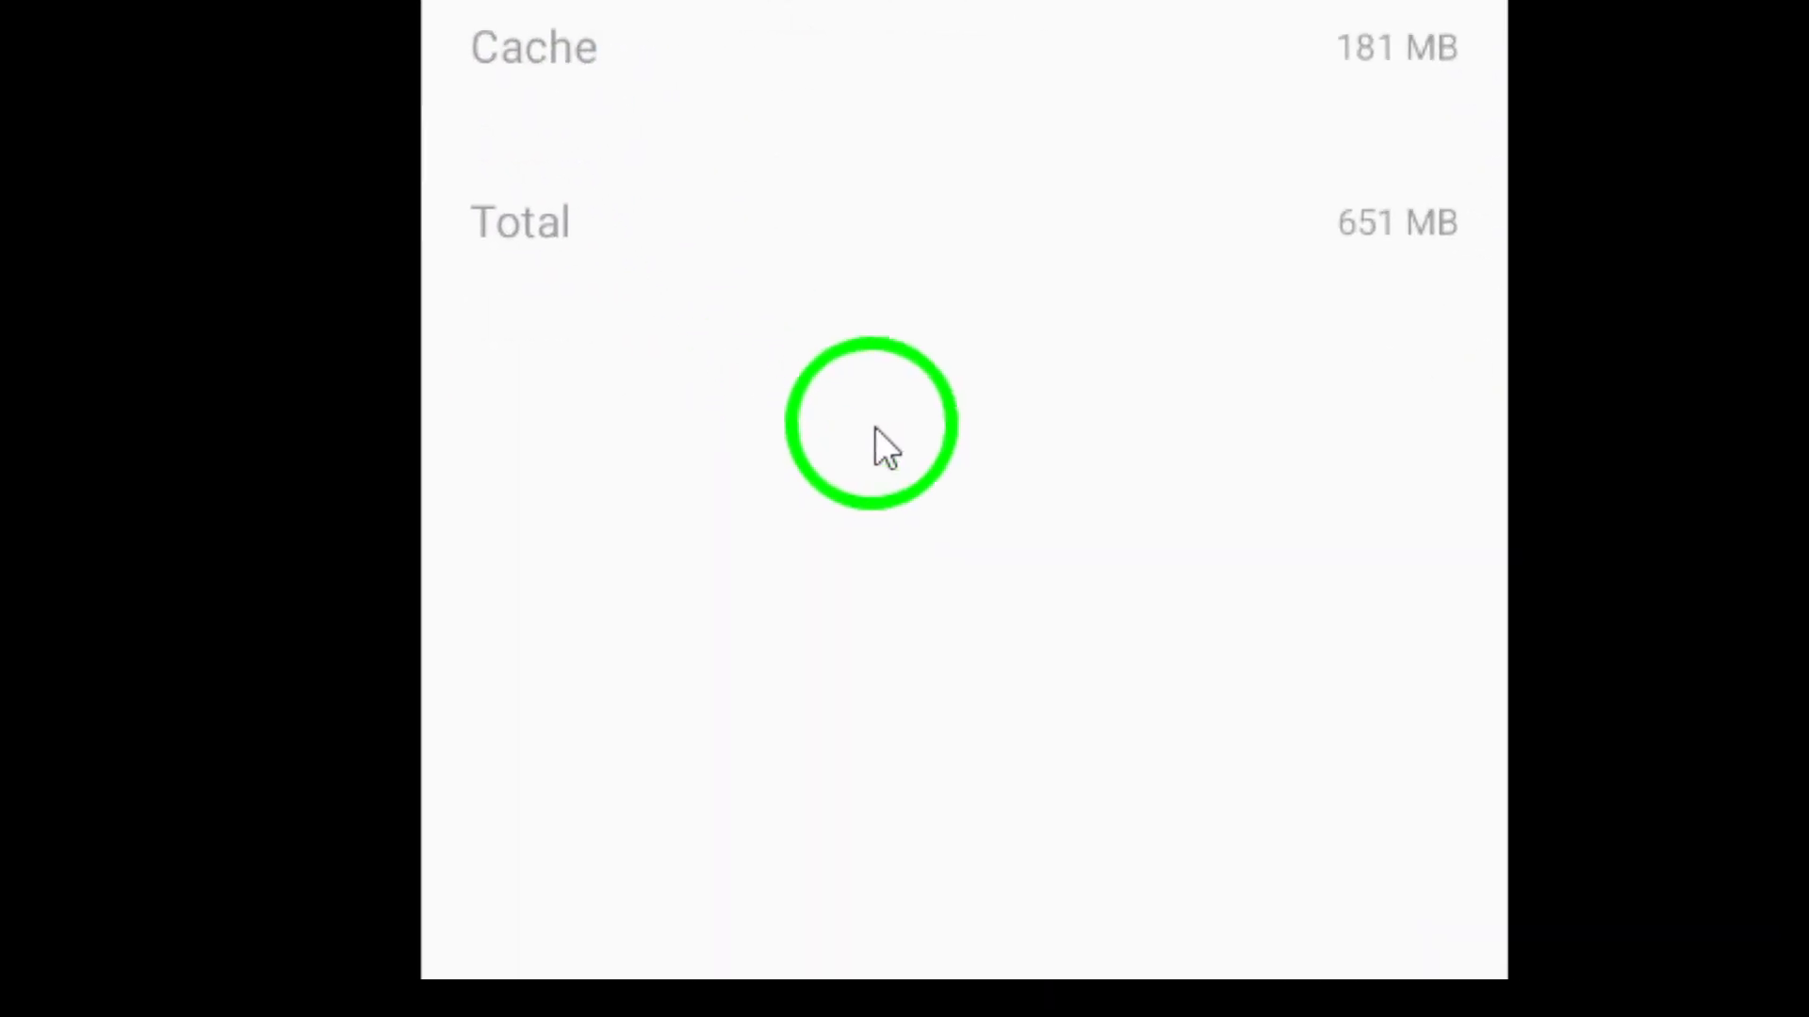
scroll(down, 3)
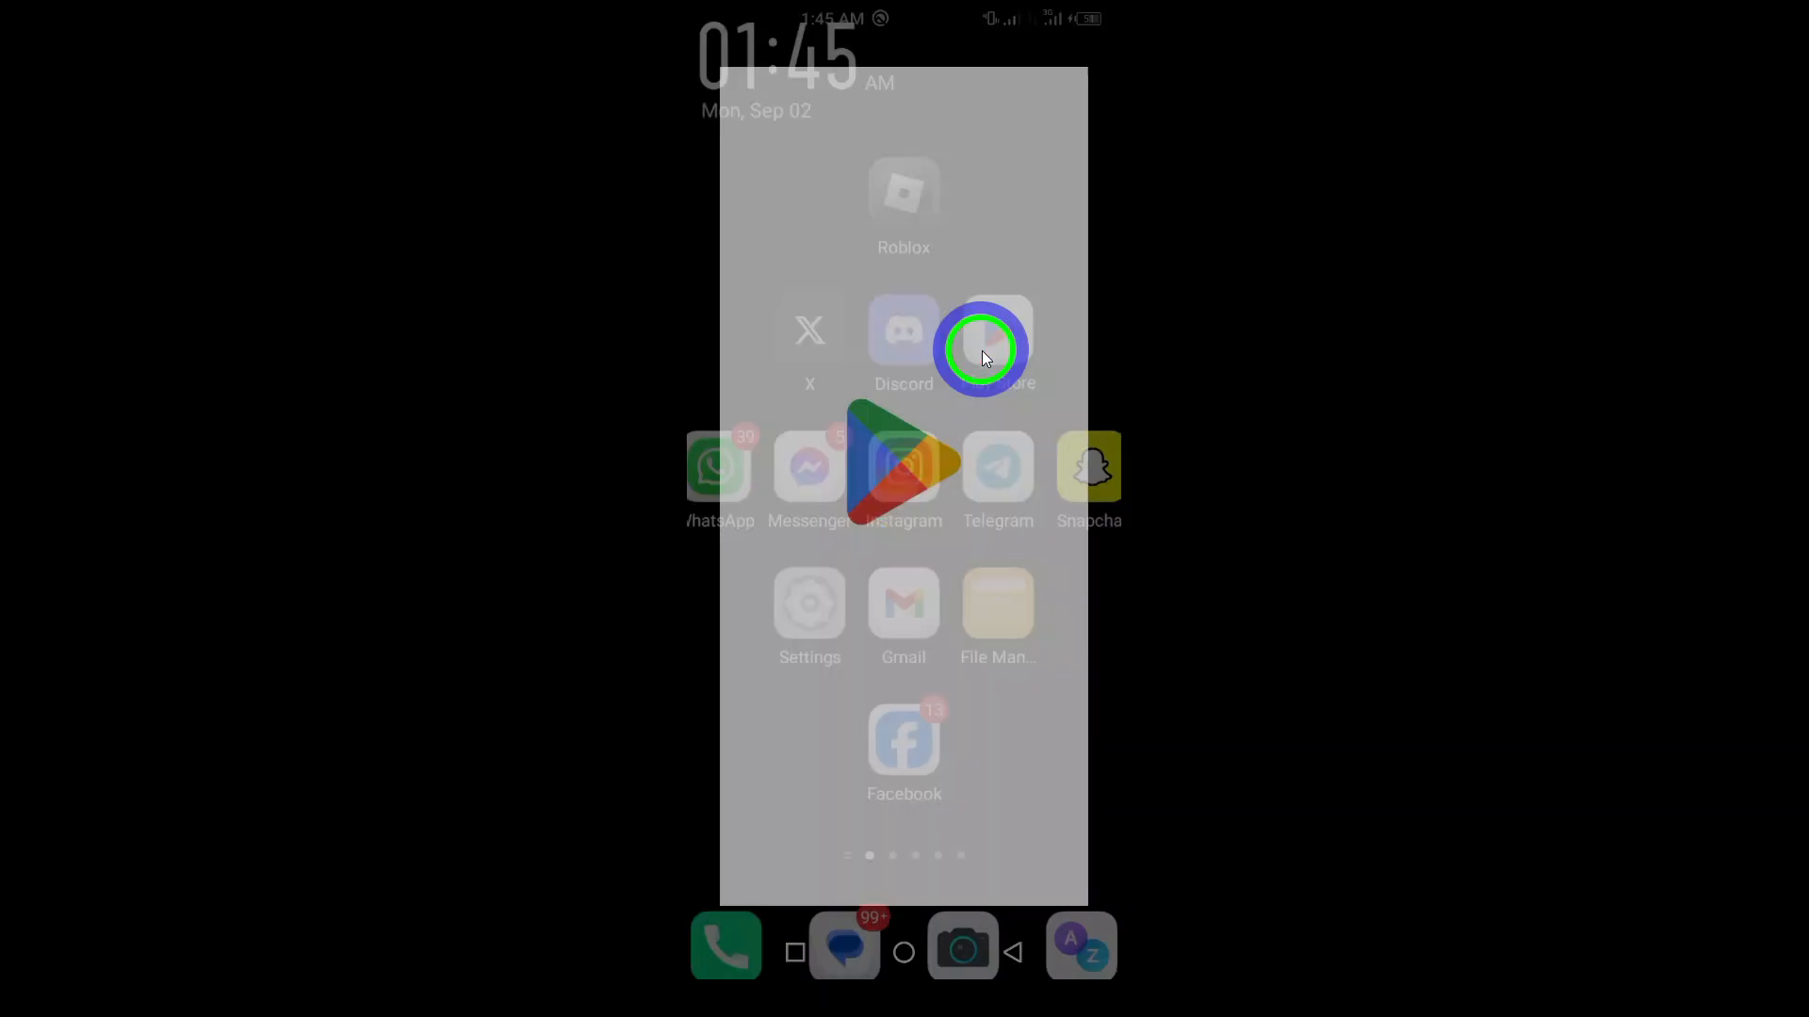
click(979, 350)
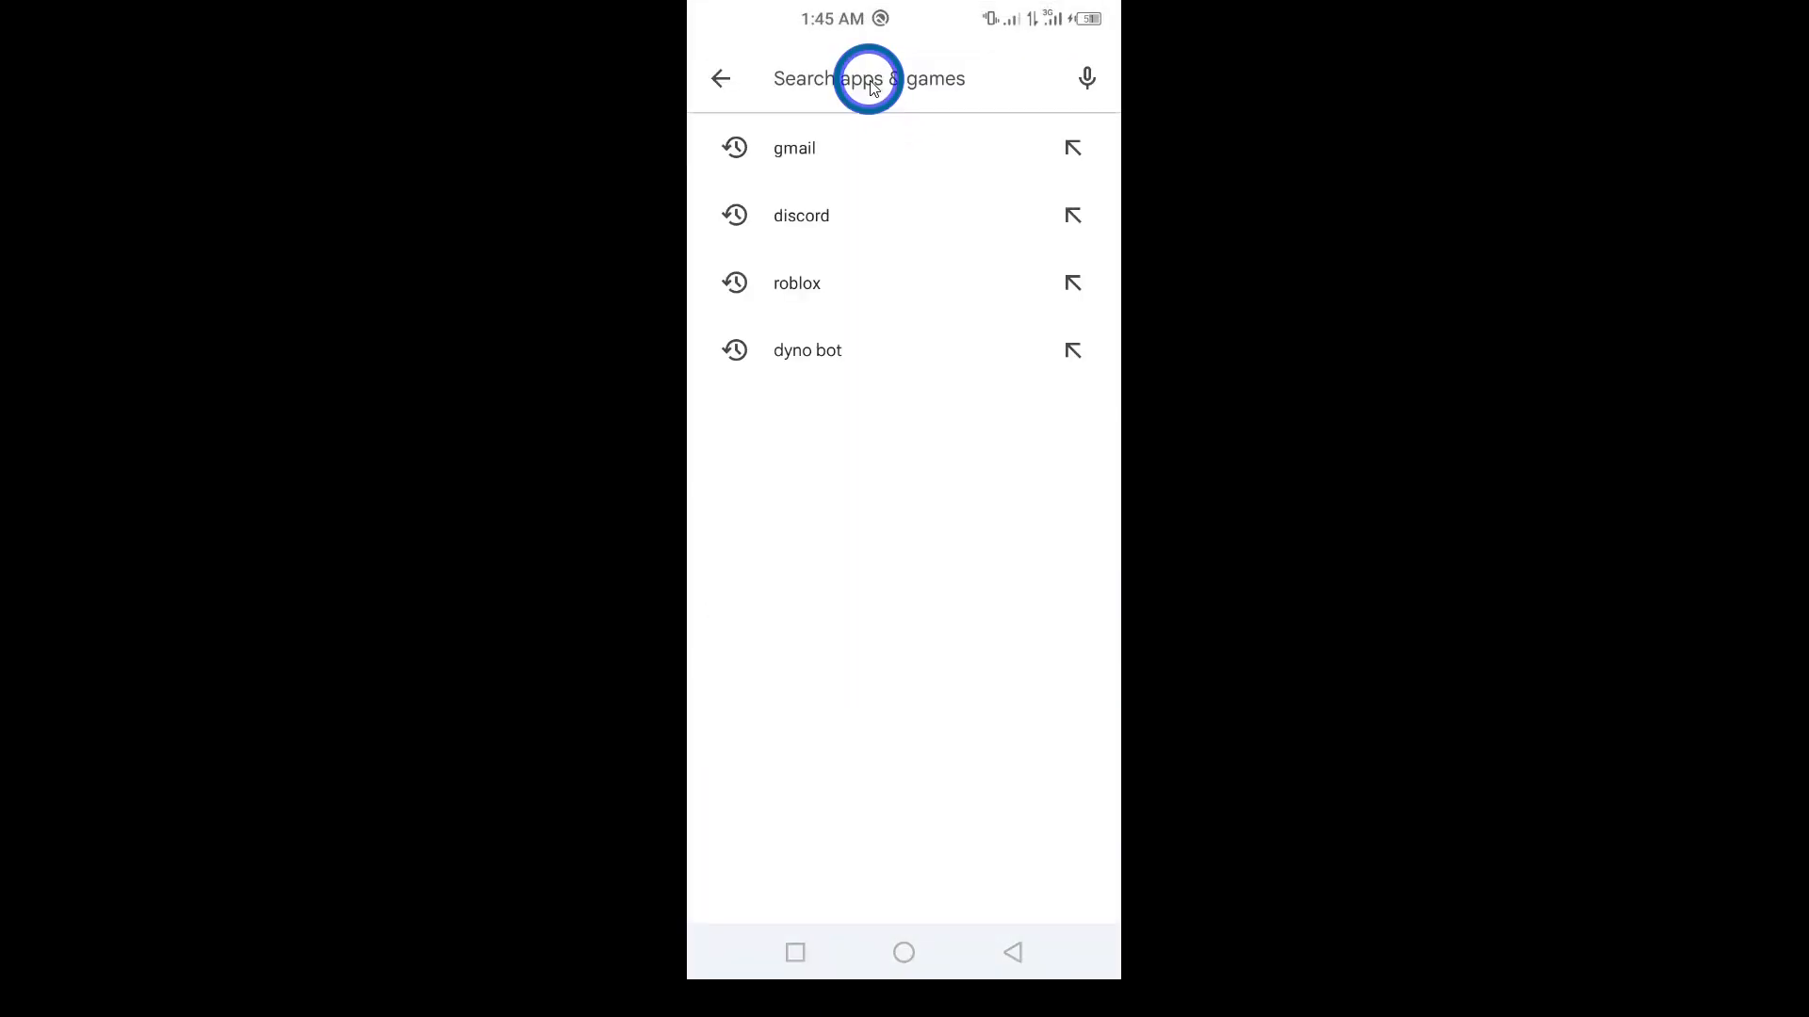
click(795, 282)
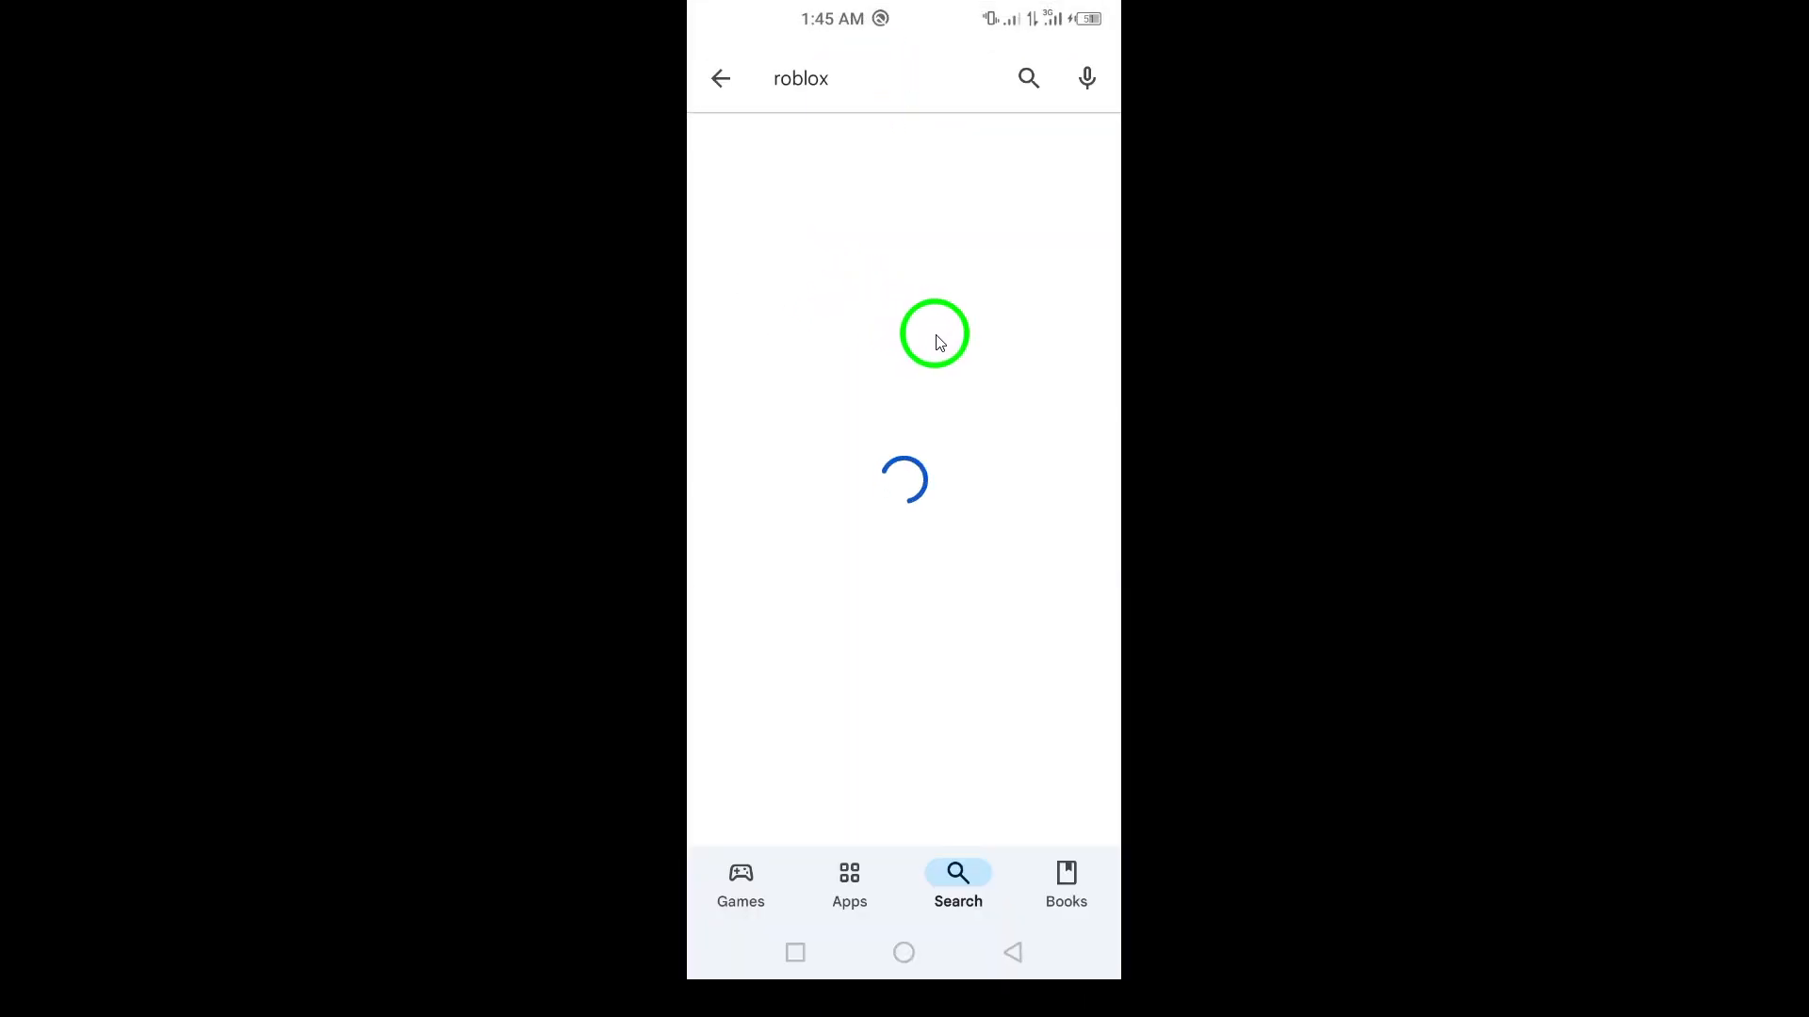
mouse_move(1016, 382)
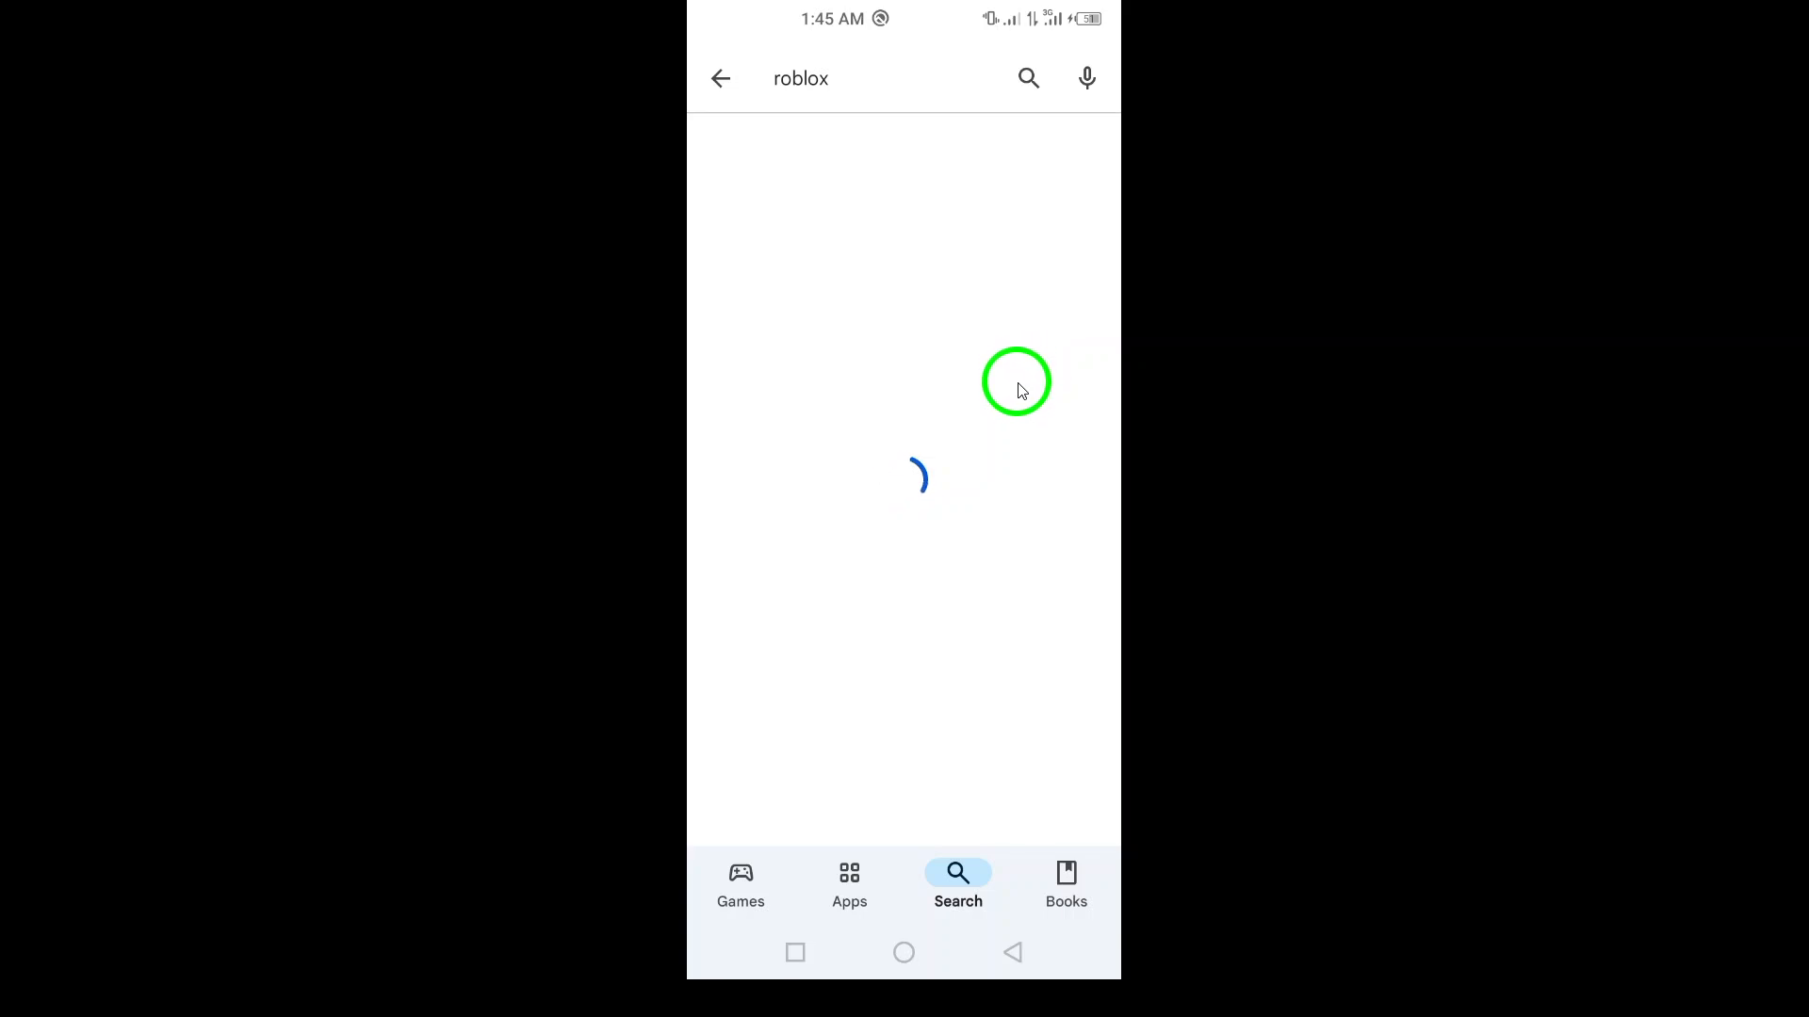
click(903, 954)
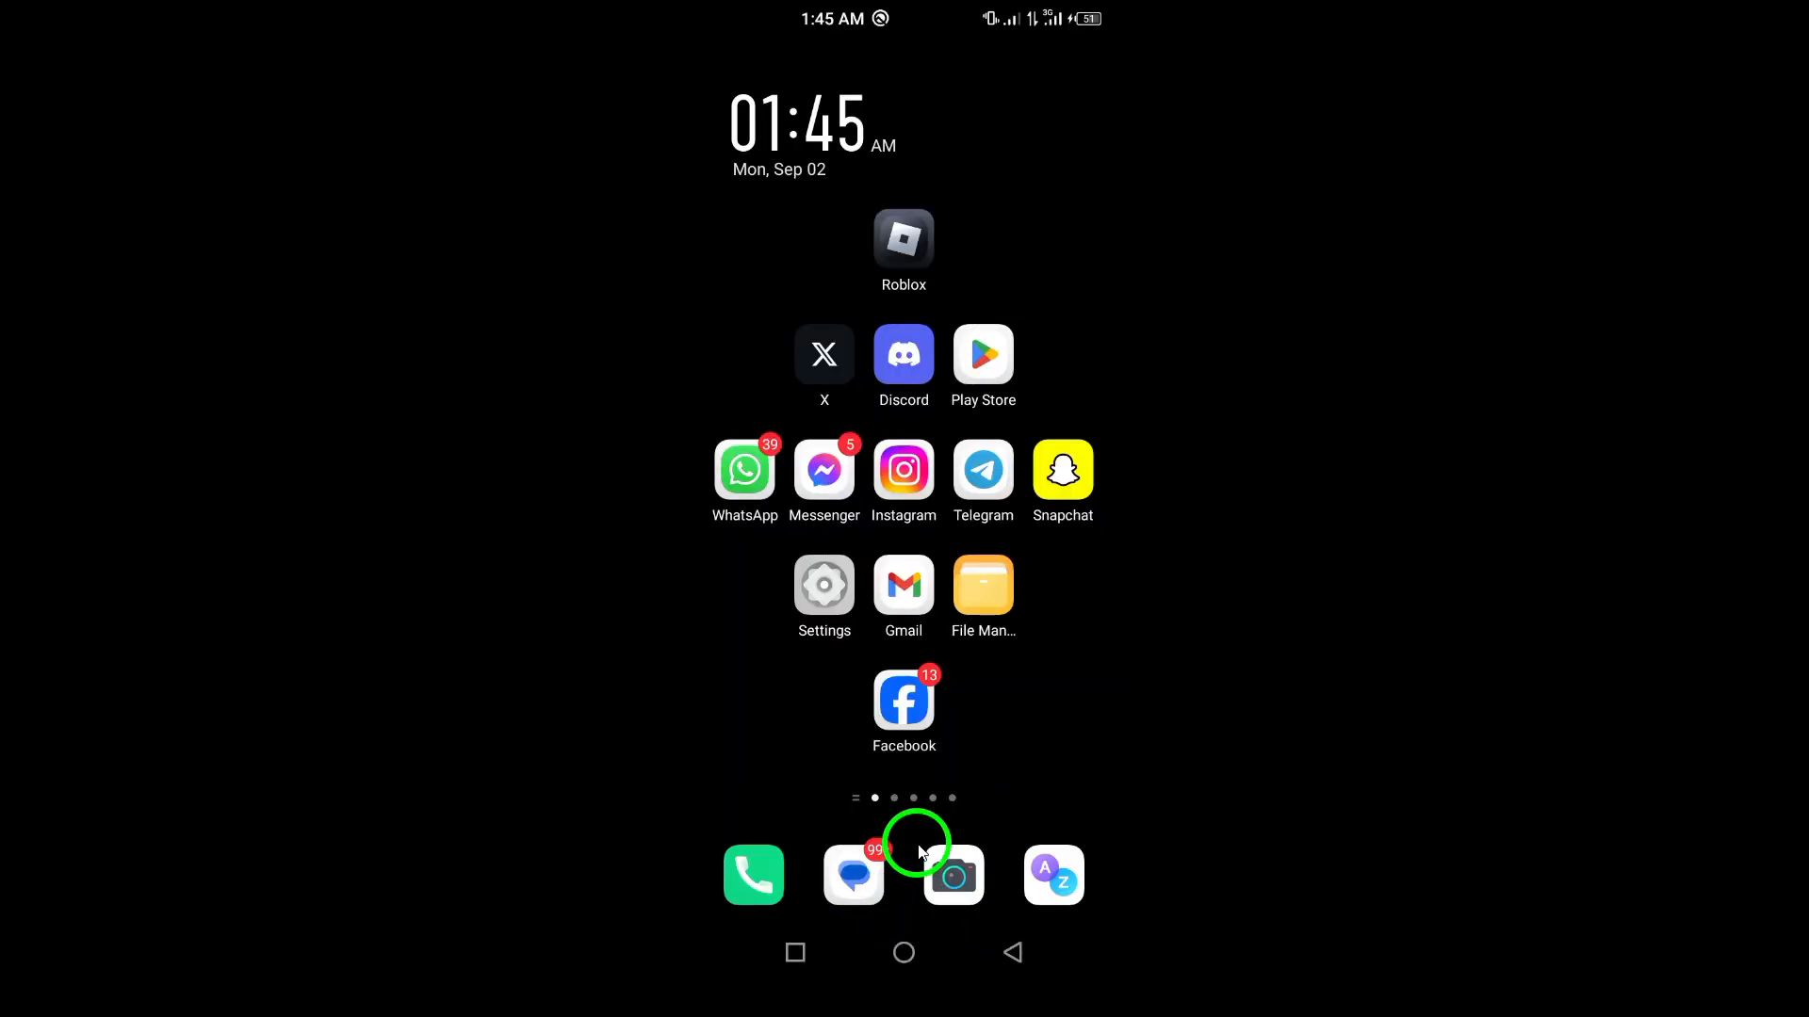
Step: Check System update, confirming the phone runs XOS v7.1.0, then return
click(823, 597)
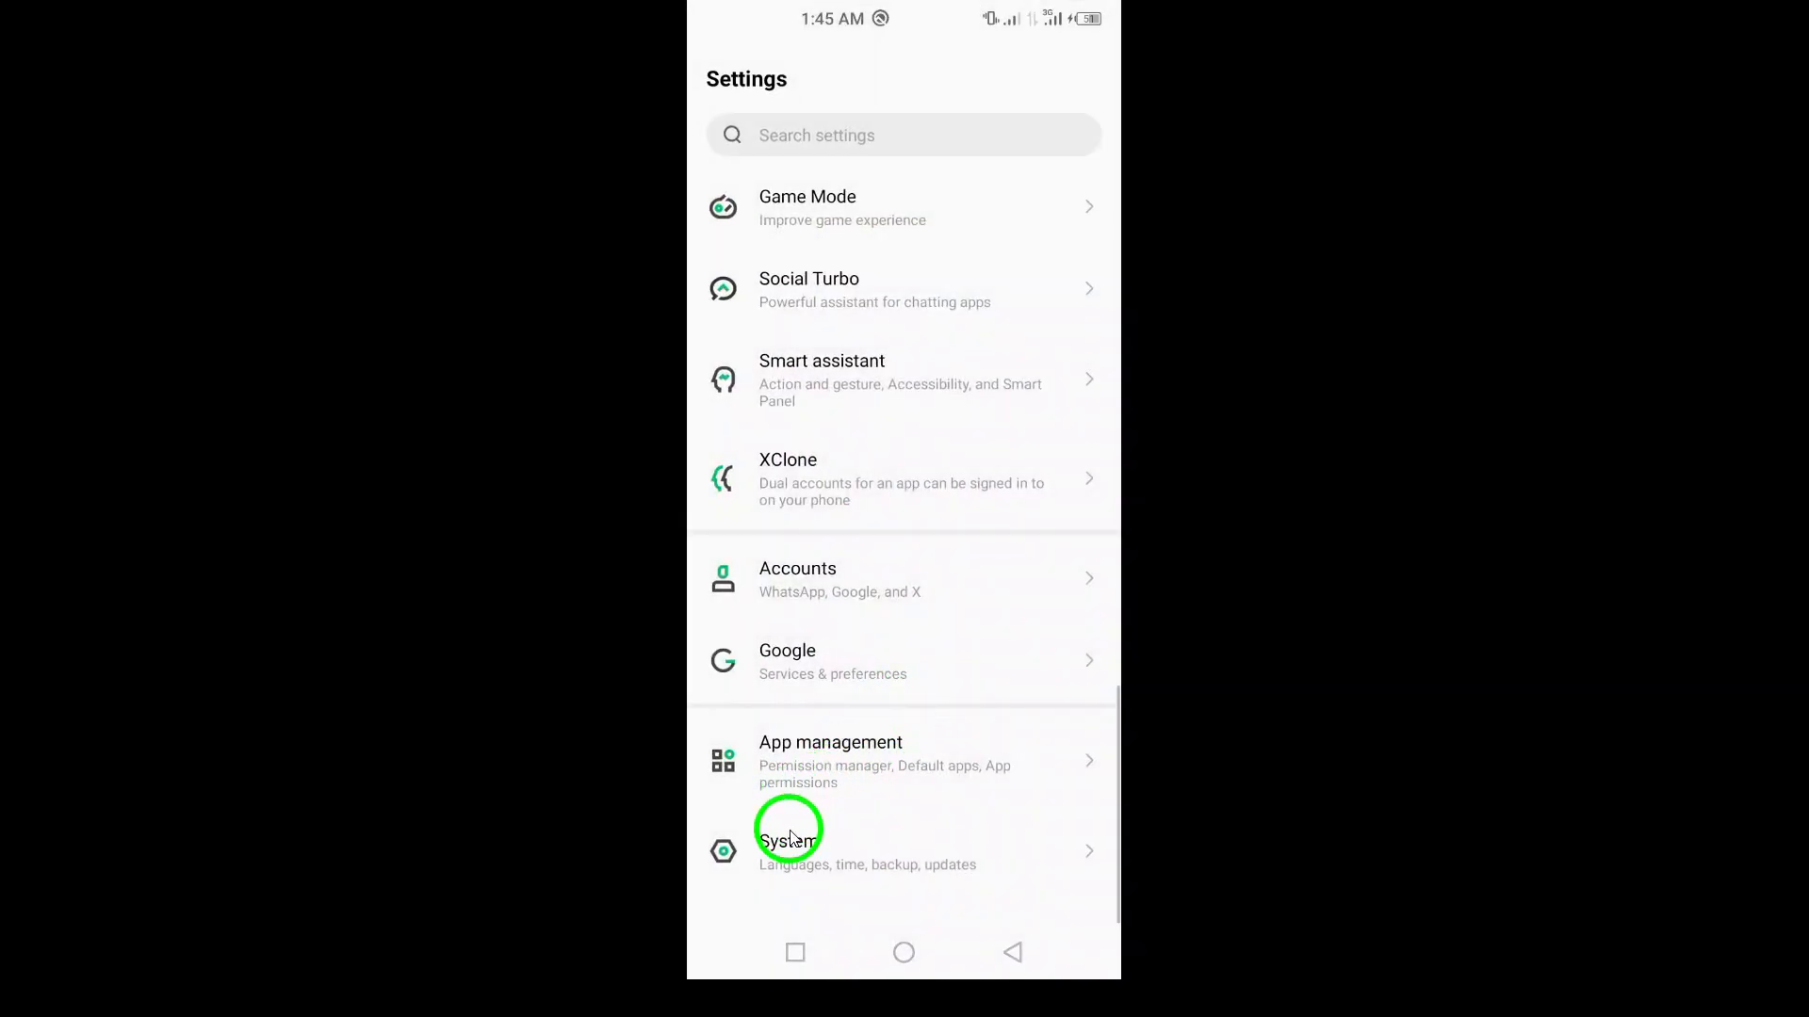
click(787, 852)
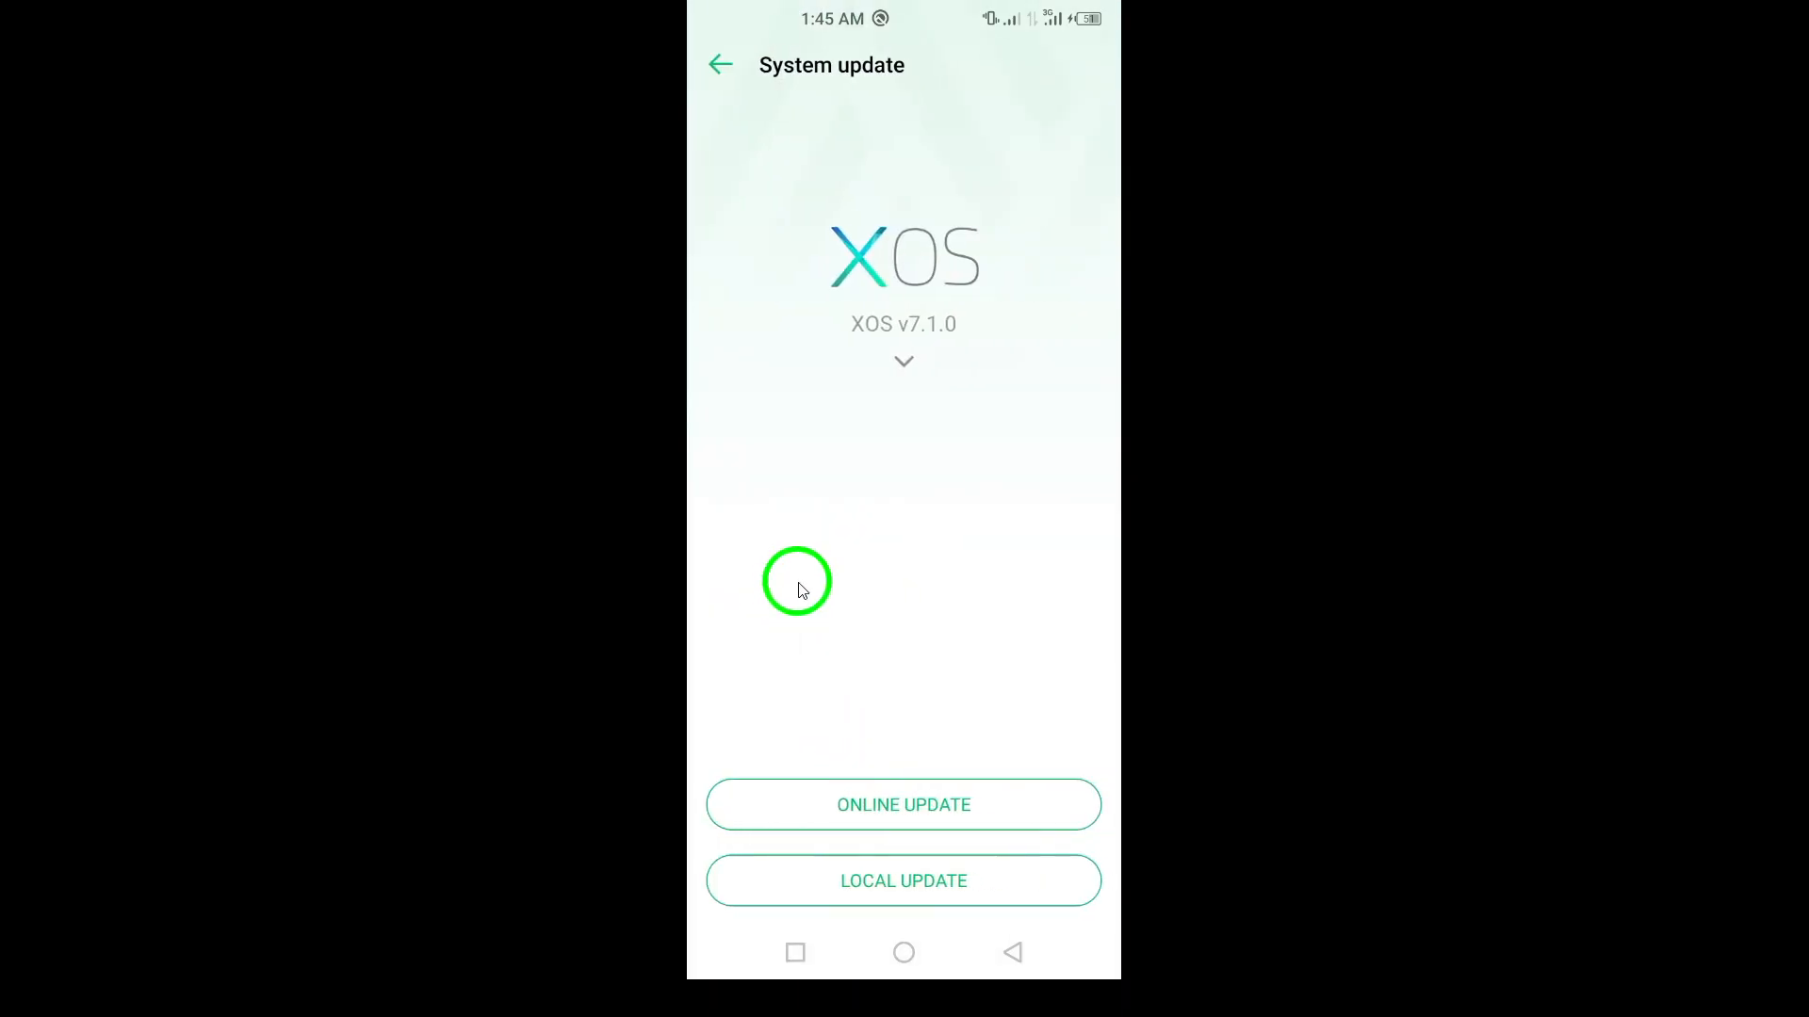
mouse_move(1010, 952)
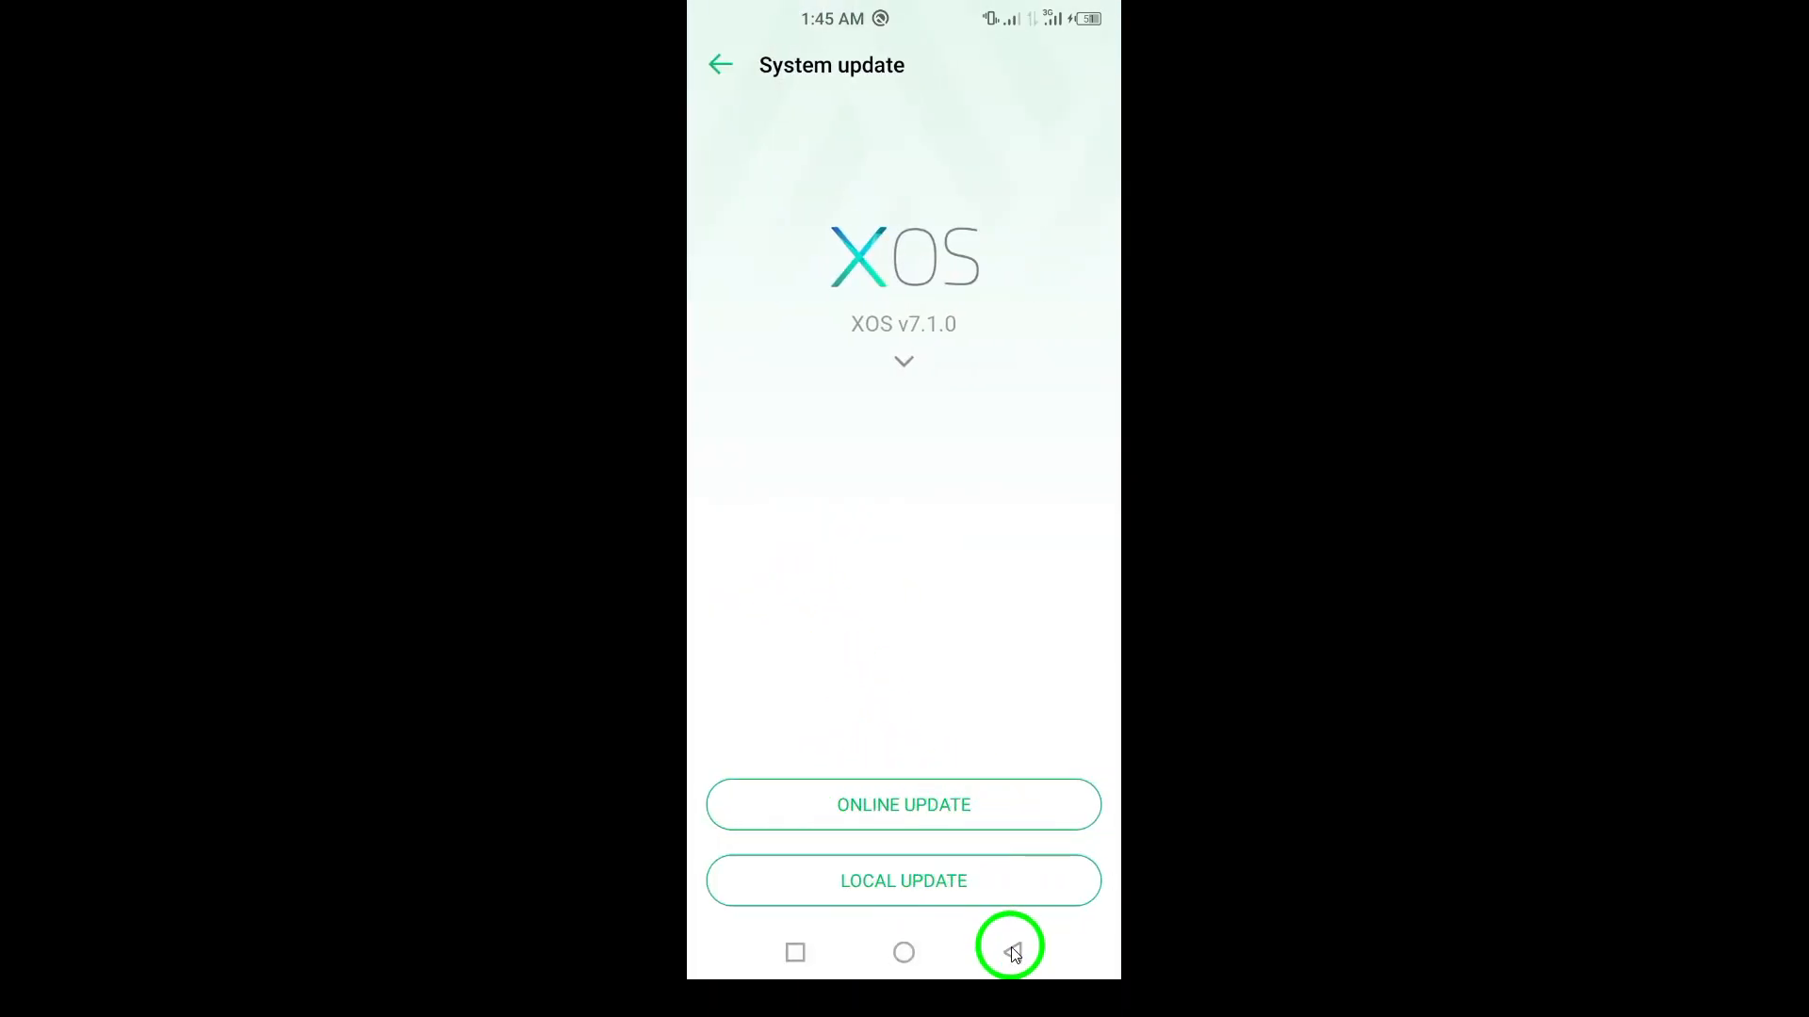
click(1017, 952)
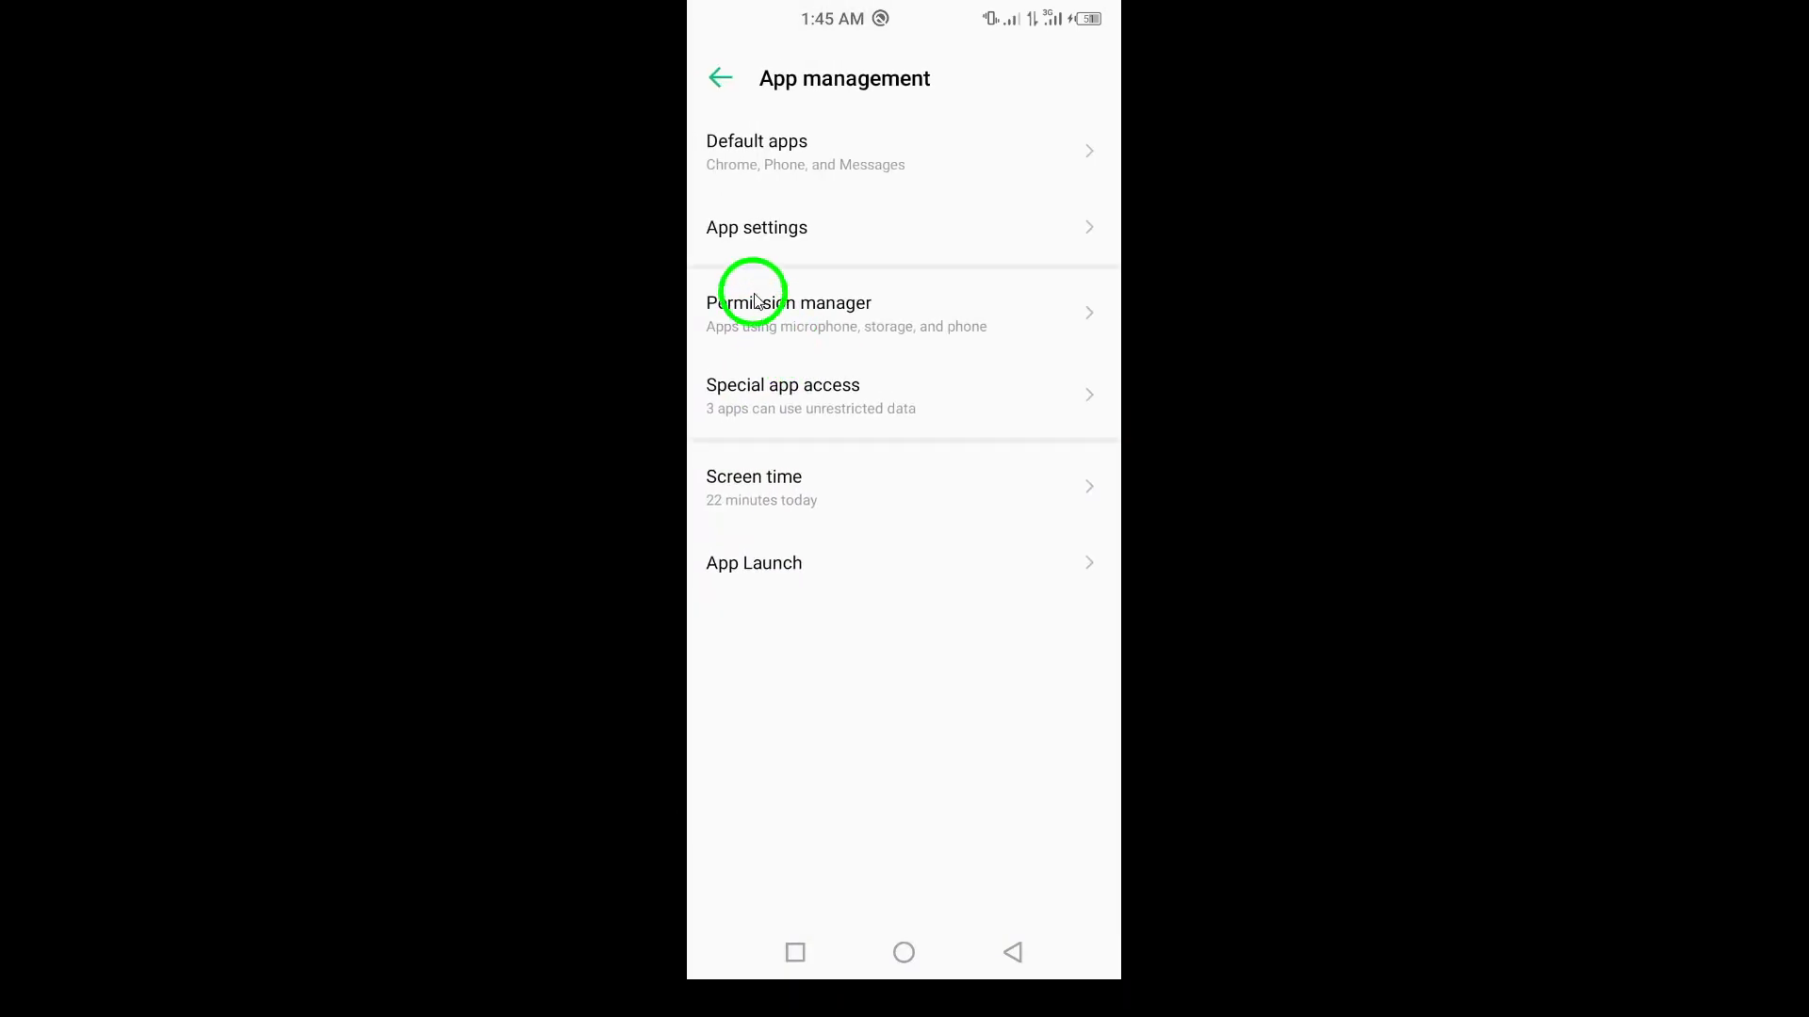
Step: Search 'roblox' in App settings and uninstall Roblox from its app info page
click(757, 228)
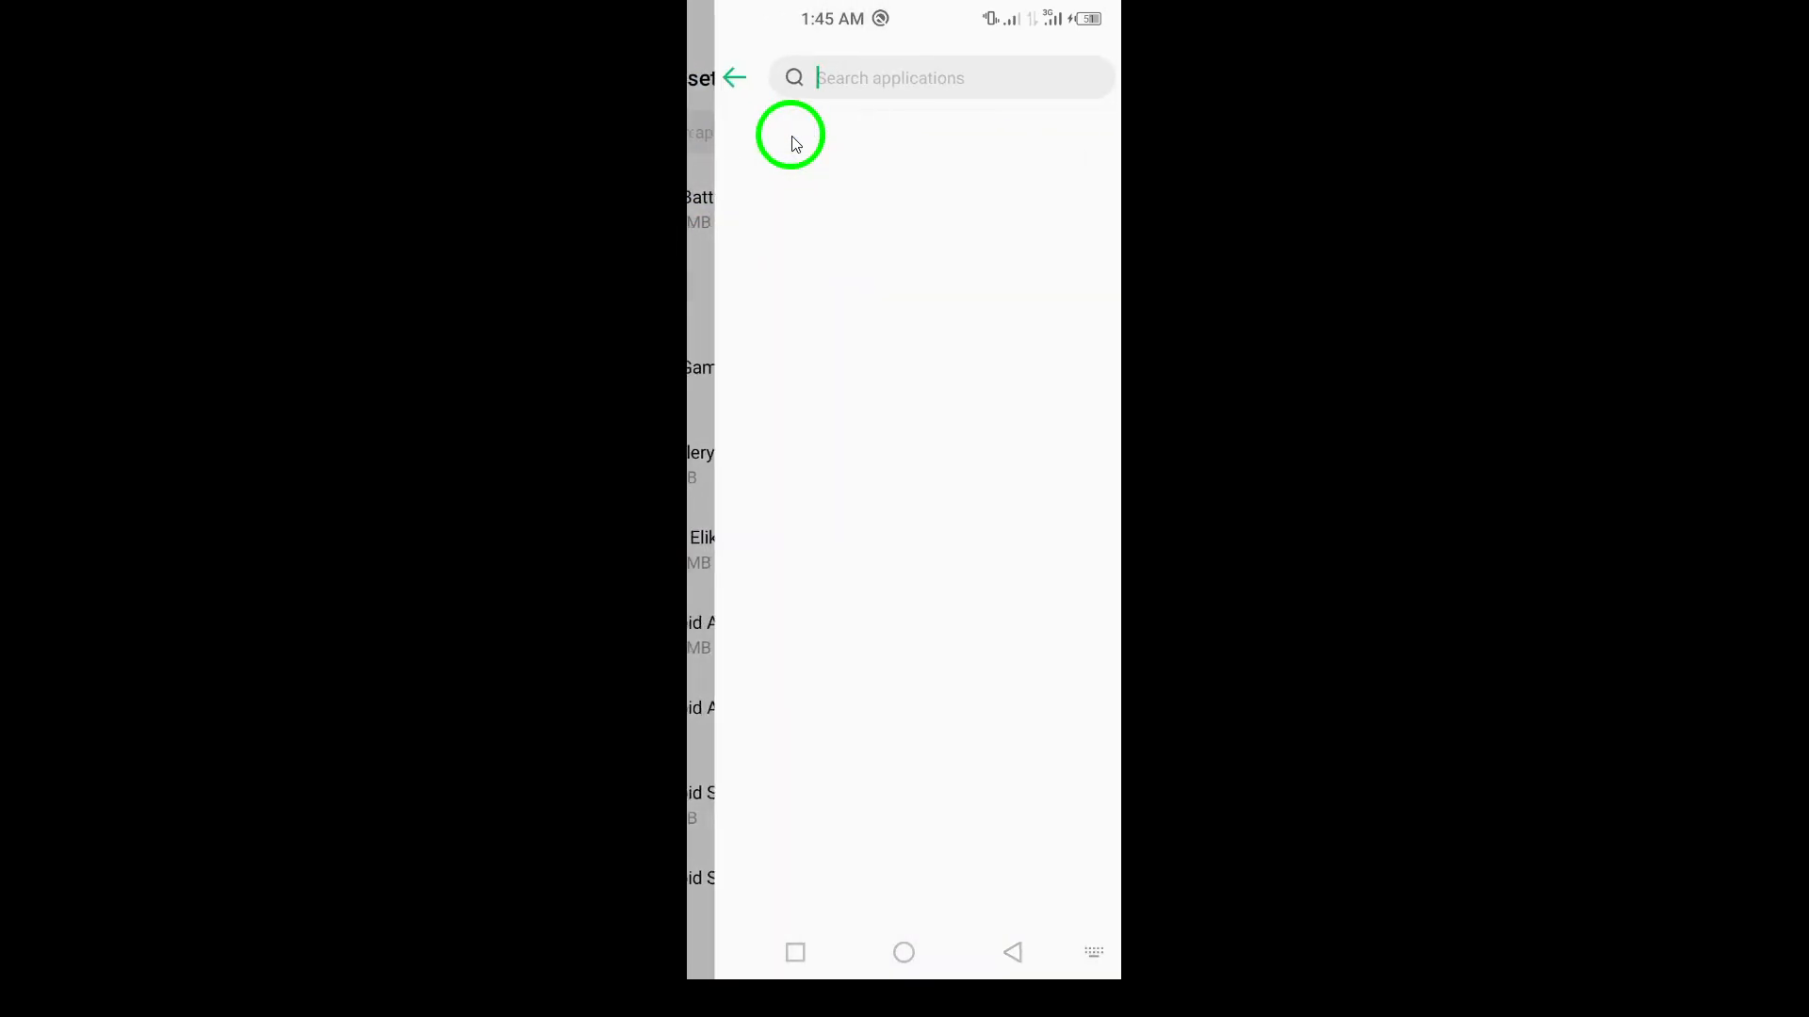
text(roblox)
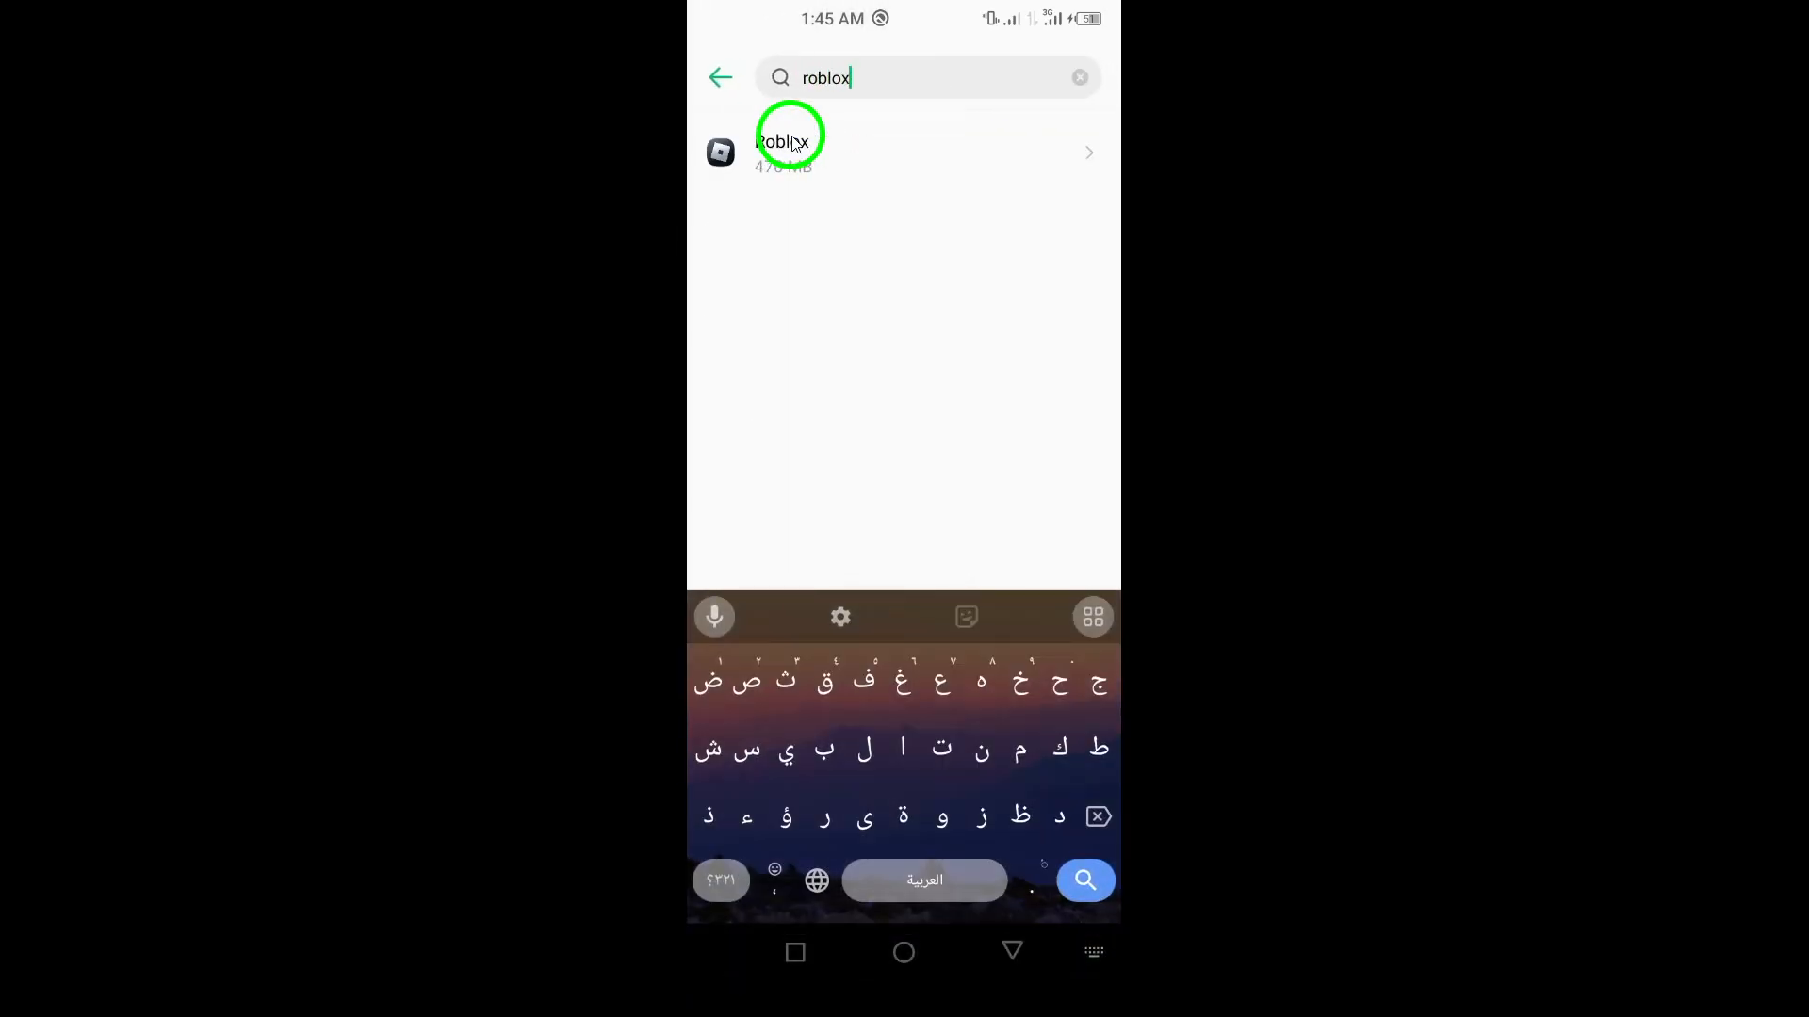
click(900, 153)
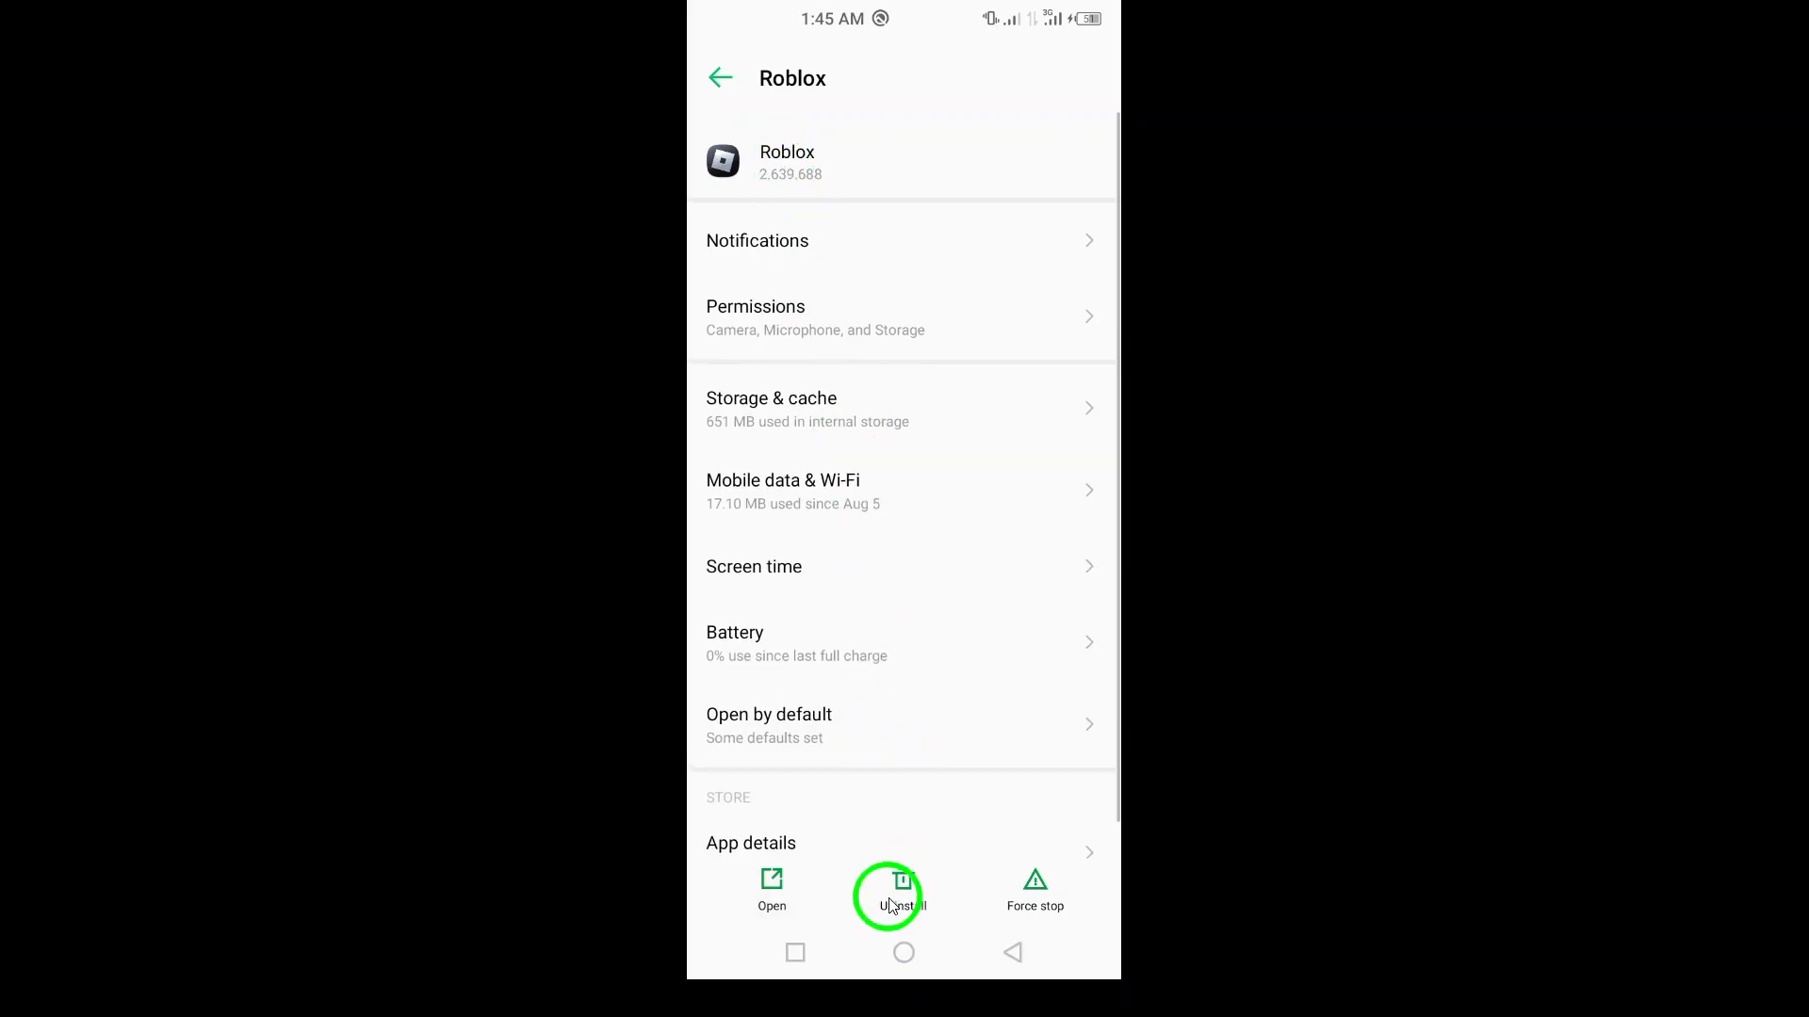
click(902, 952)
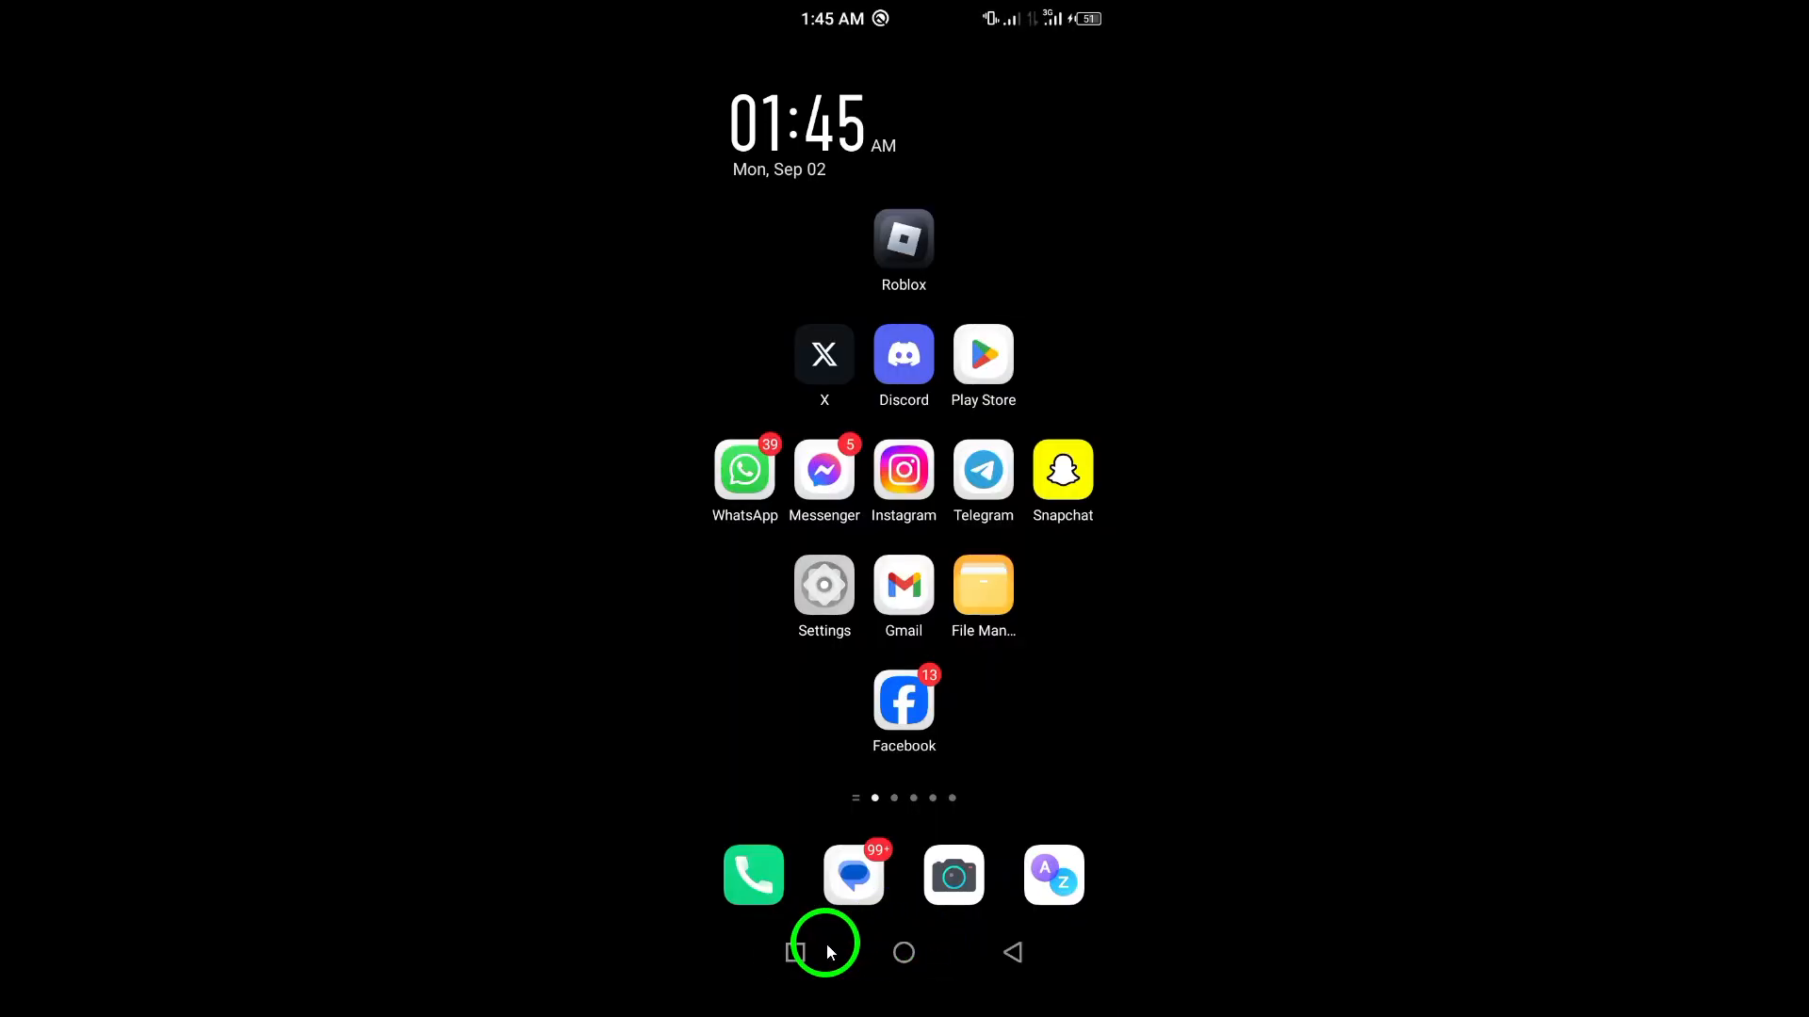